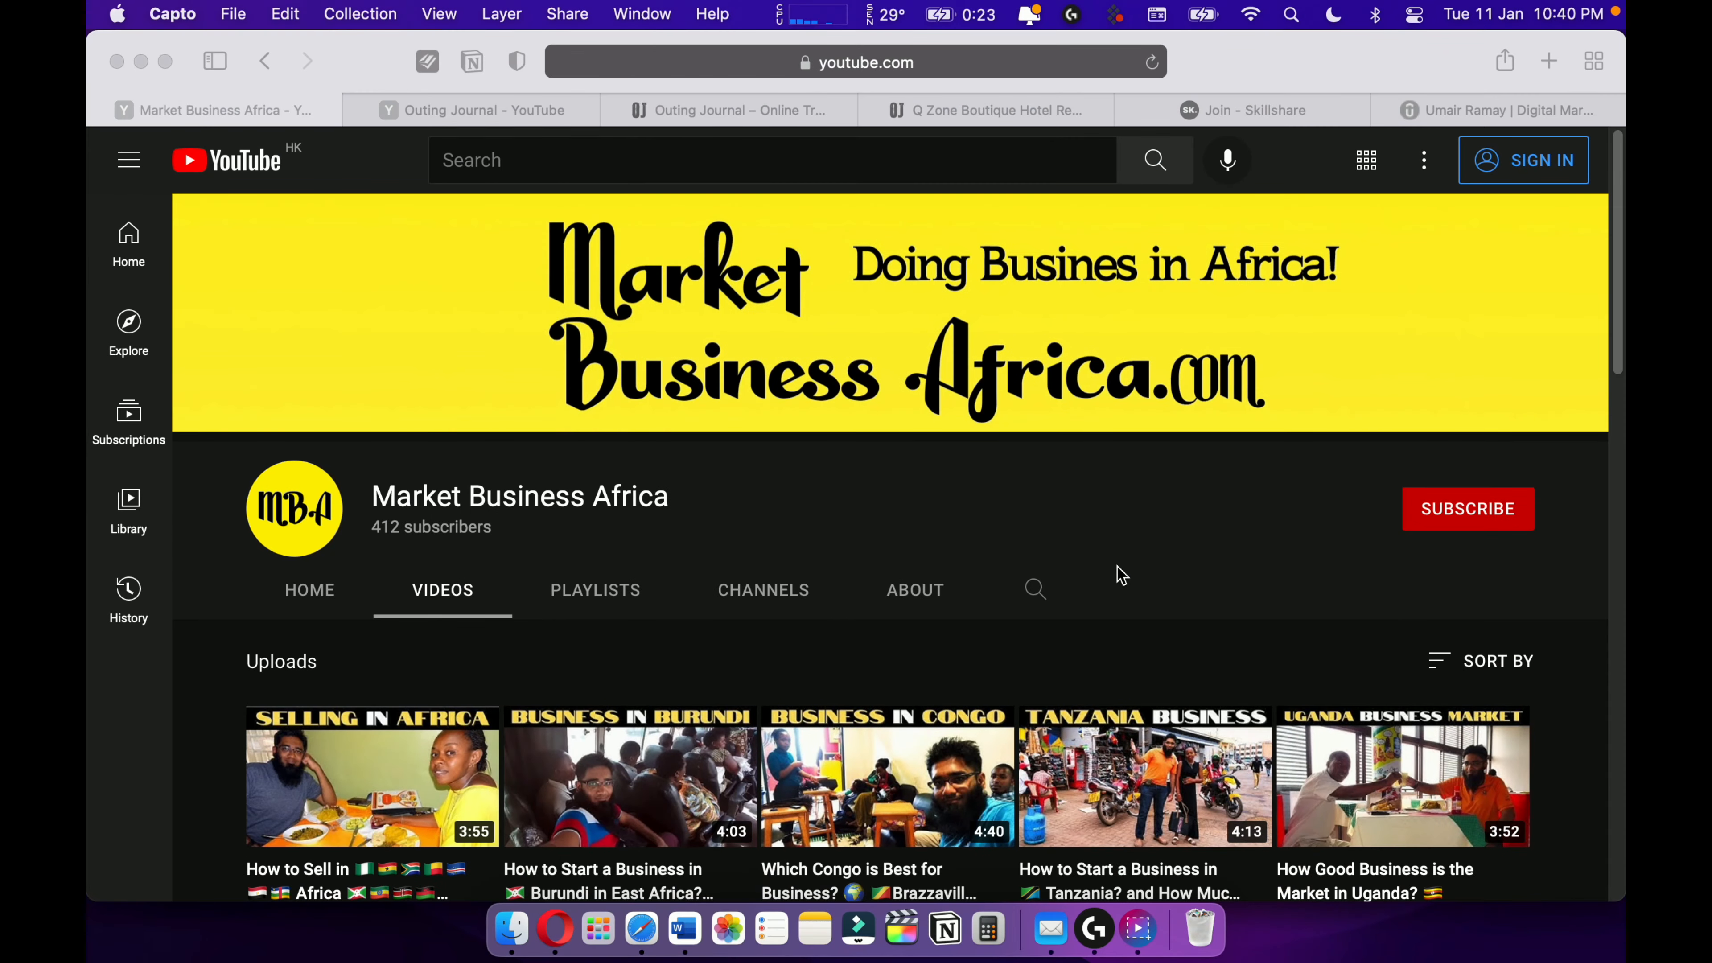
# Scroll through the previous channel page and back up before switching tabs.
pyautogui.scroll(-3)
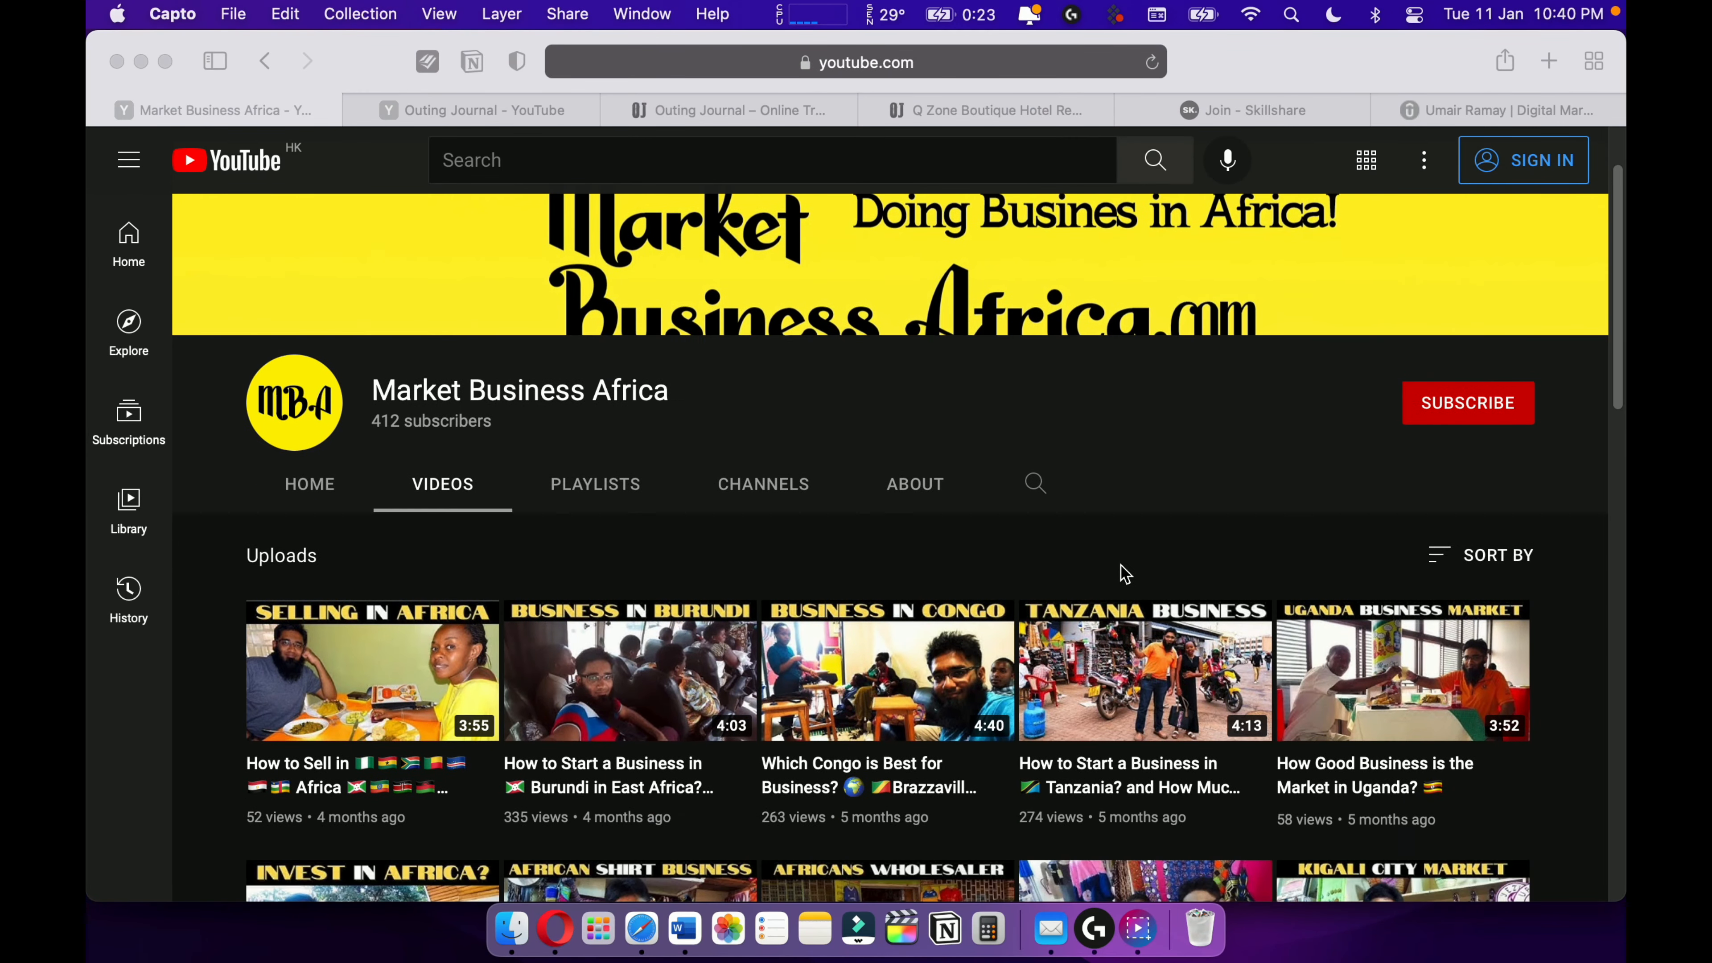
pyautogui.scroll(-3)
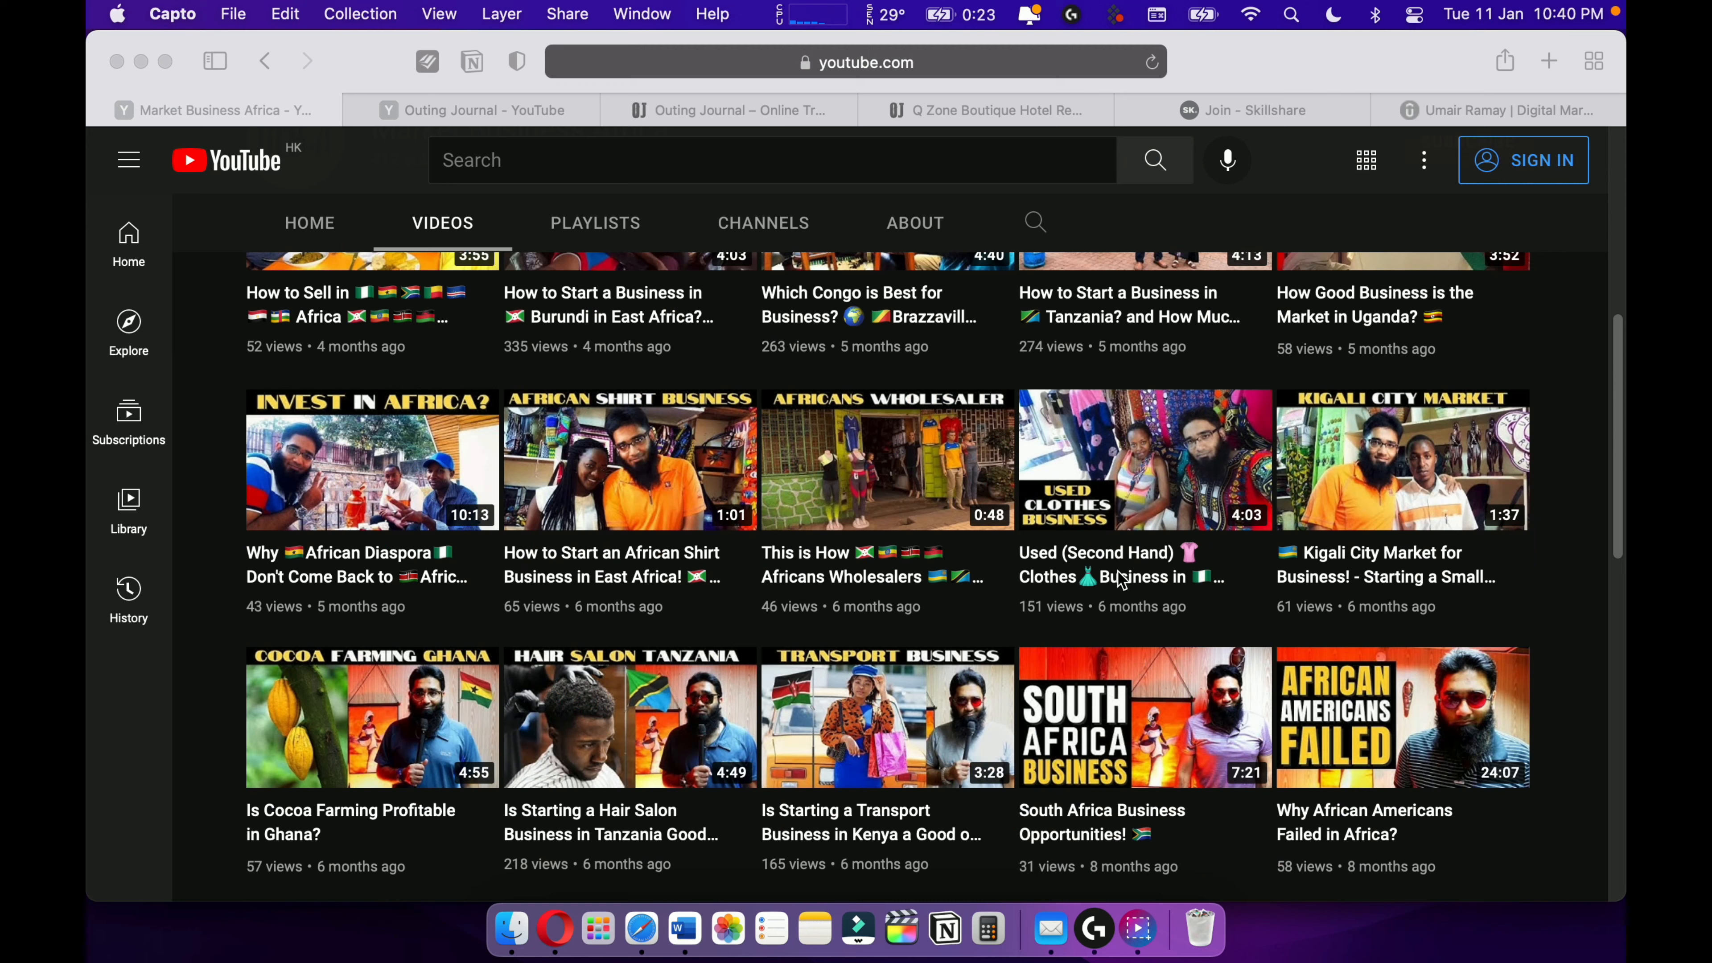
pyautogui.scroll(-3)
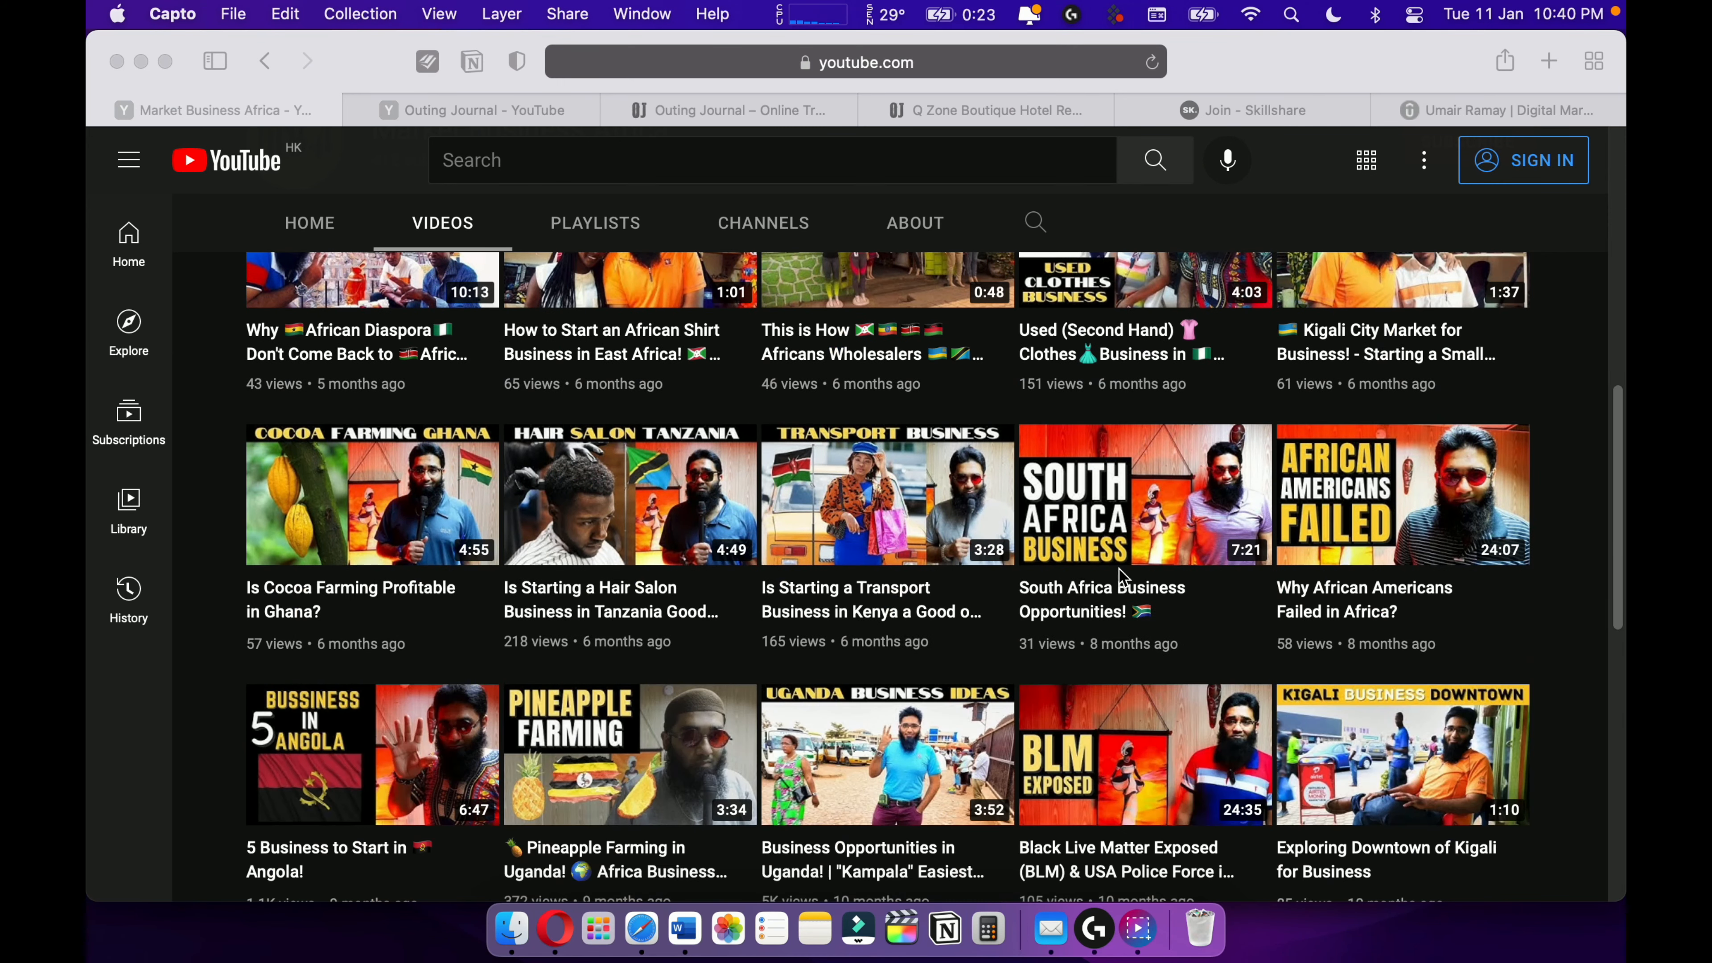
pyautogui.scroll(-3)
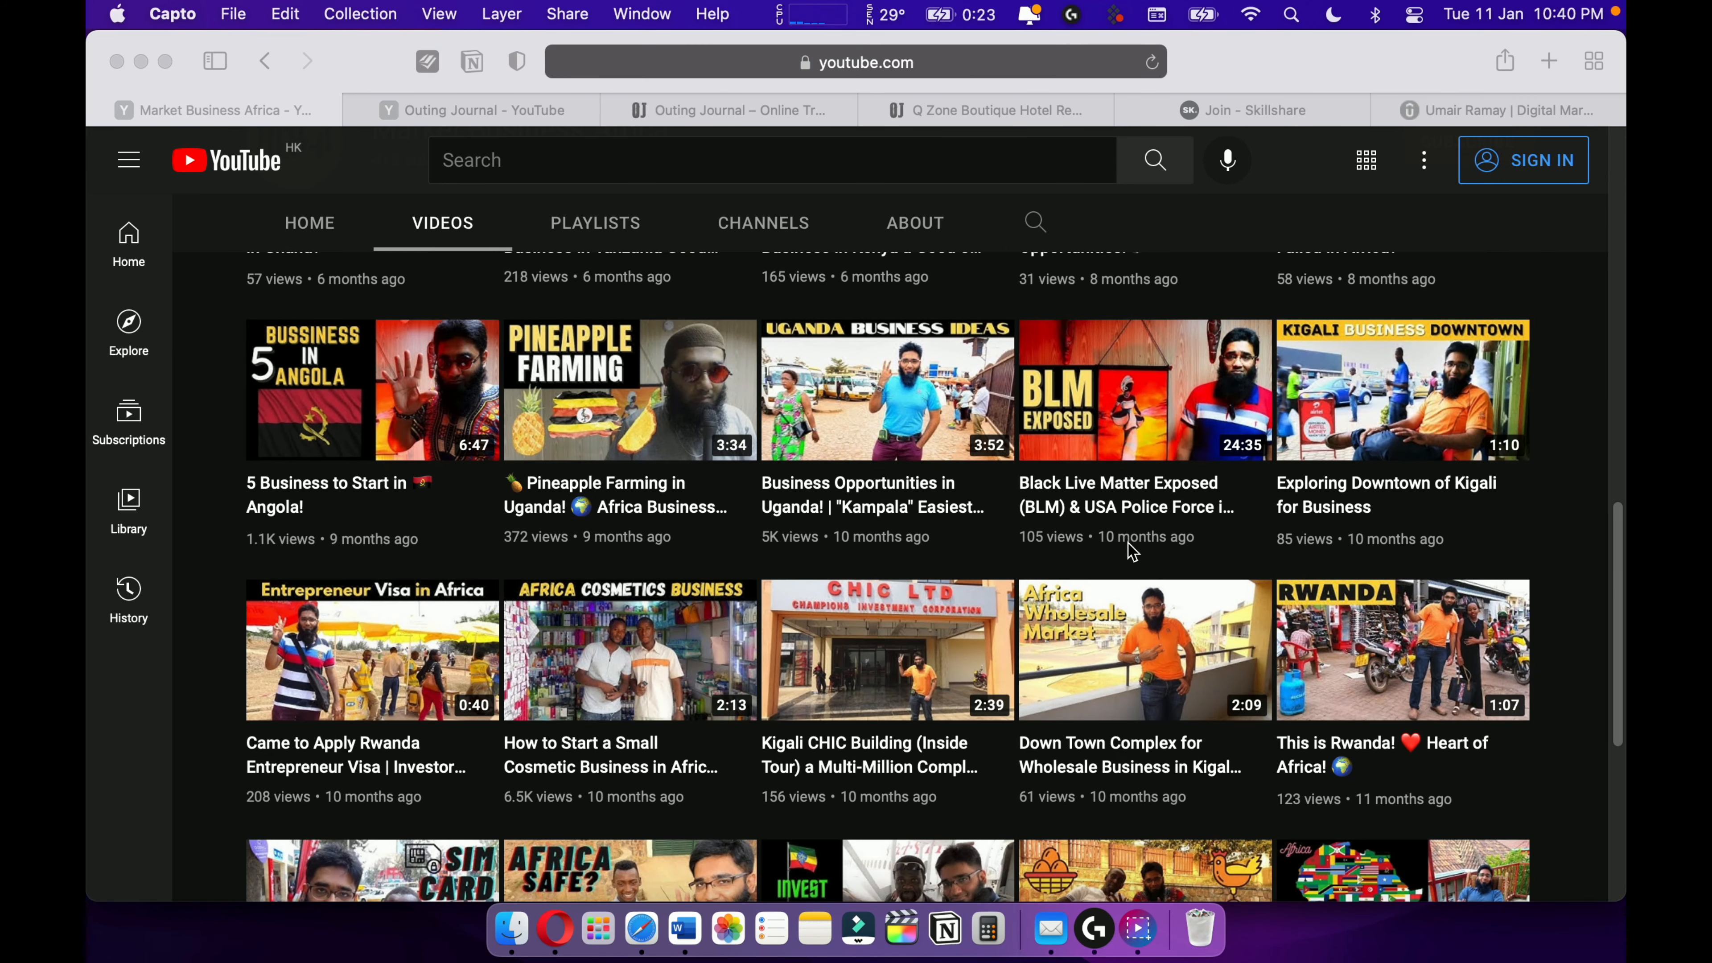
pyautogui.scroll(-3)
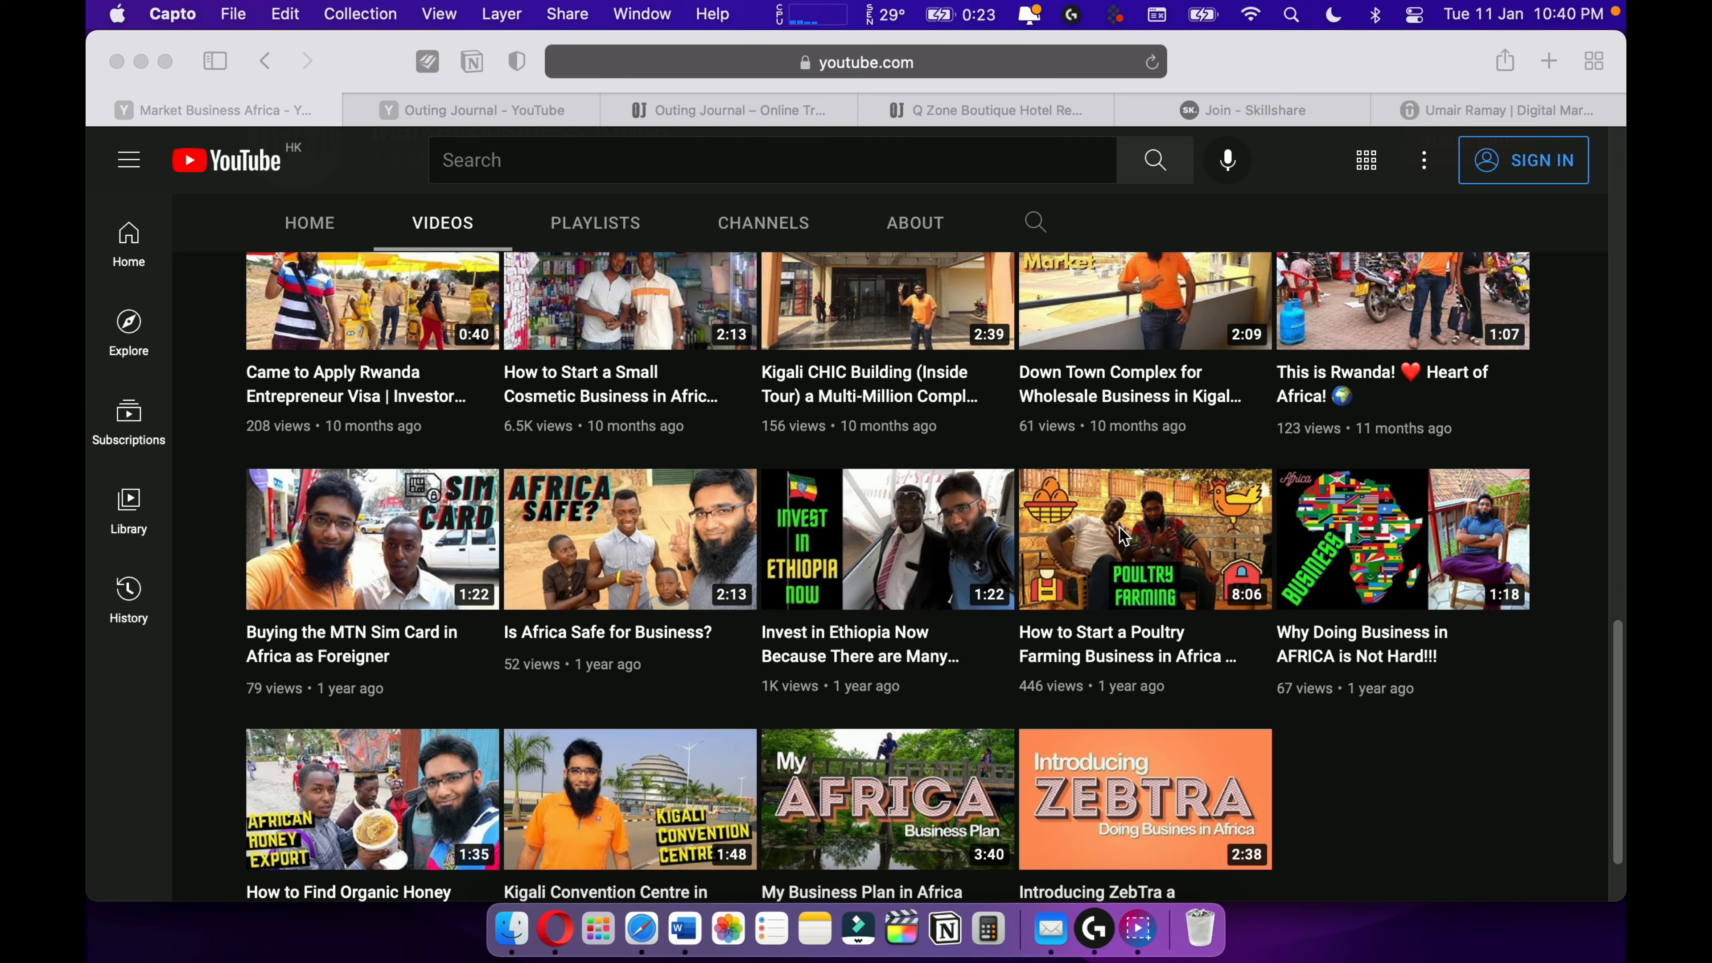
pyautogui.scroll(3)
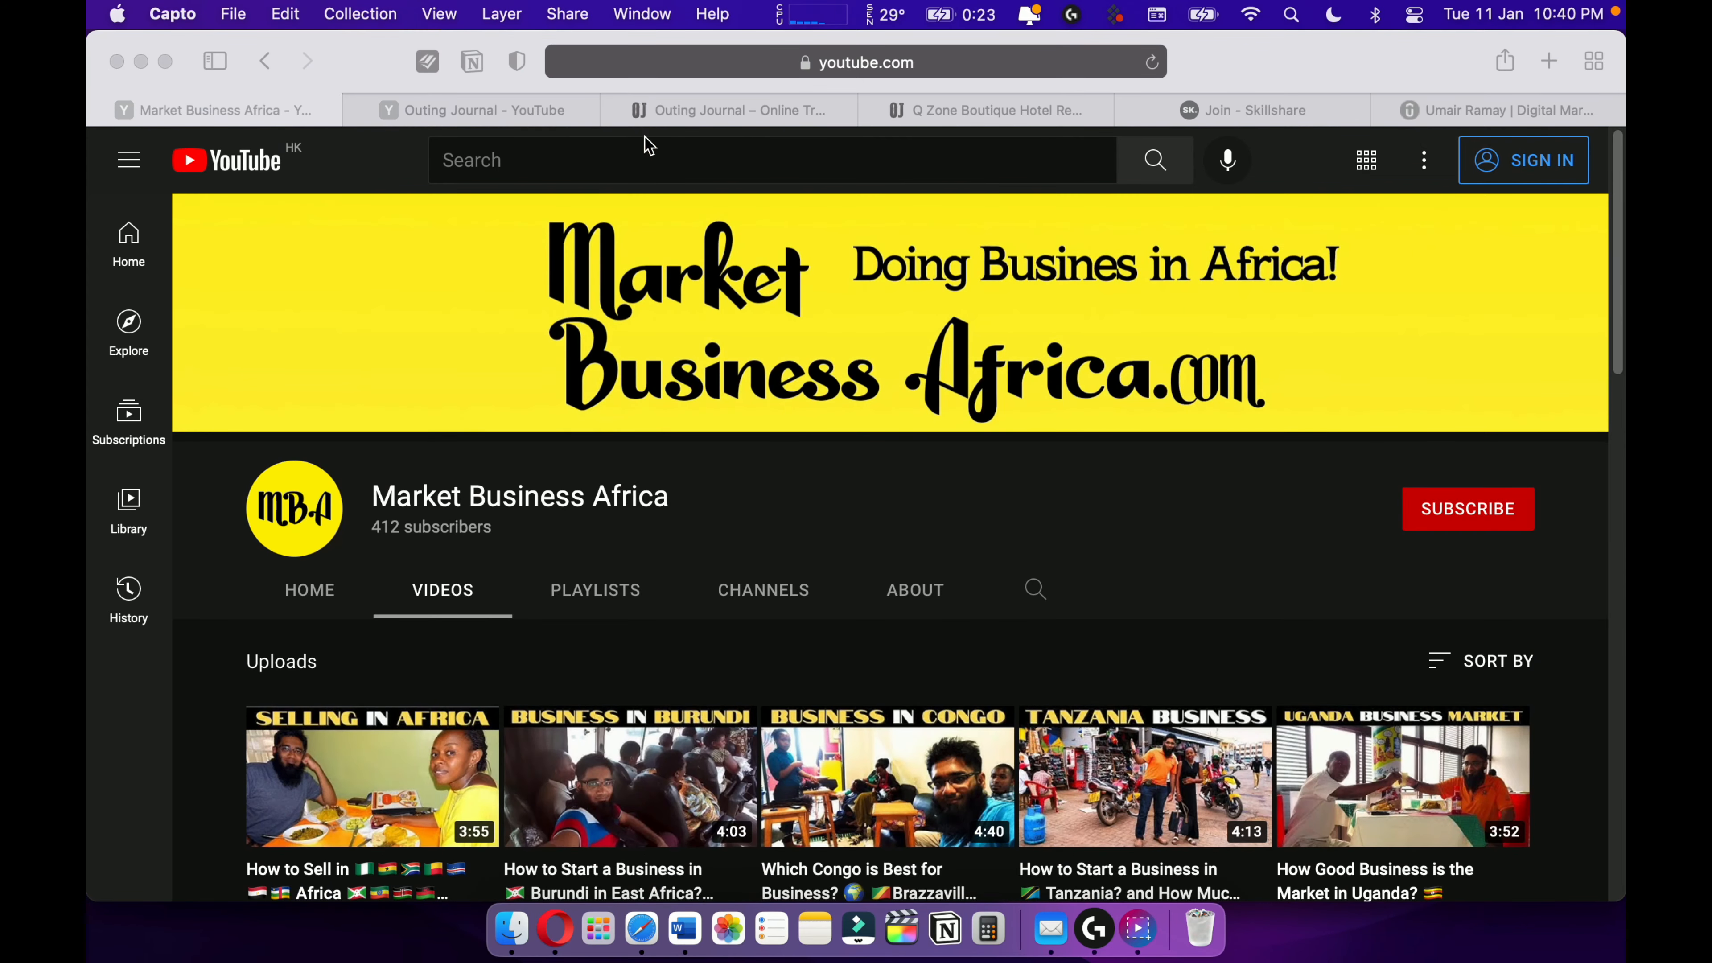
# Browse the Outing Journal channel's Videos list down through its uploads and back to the newest.
pyautogui.click(470, 108)
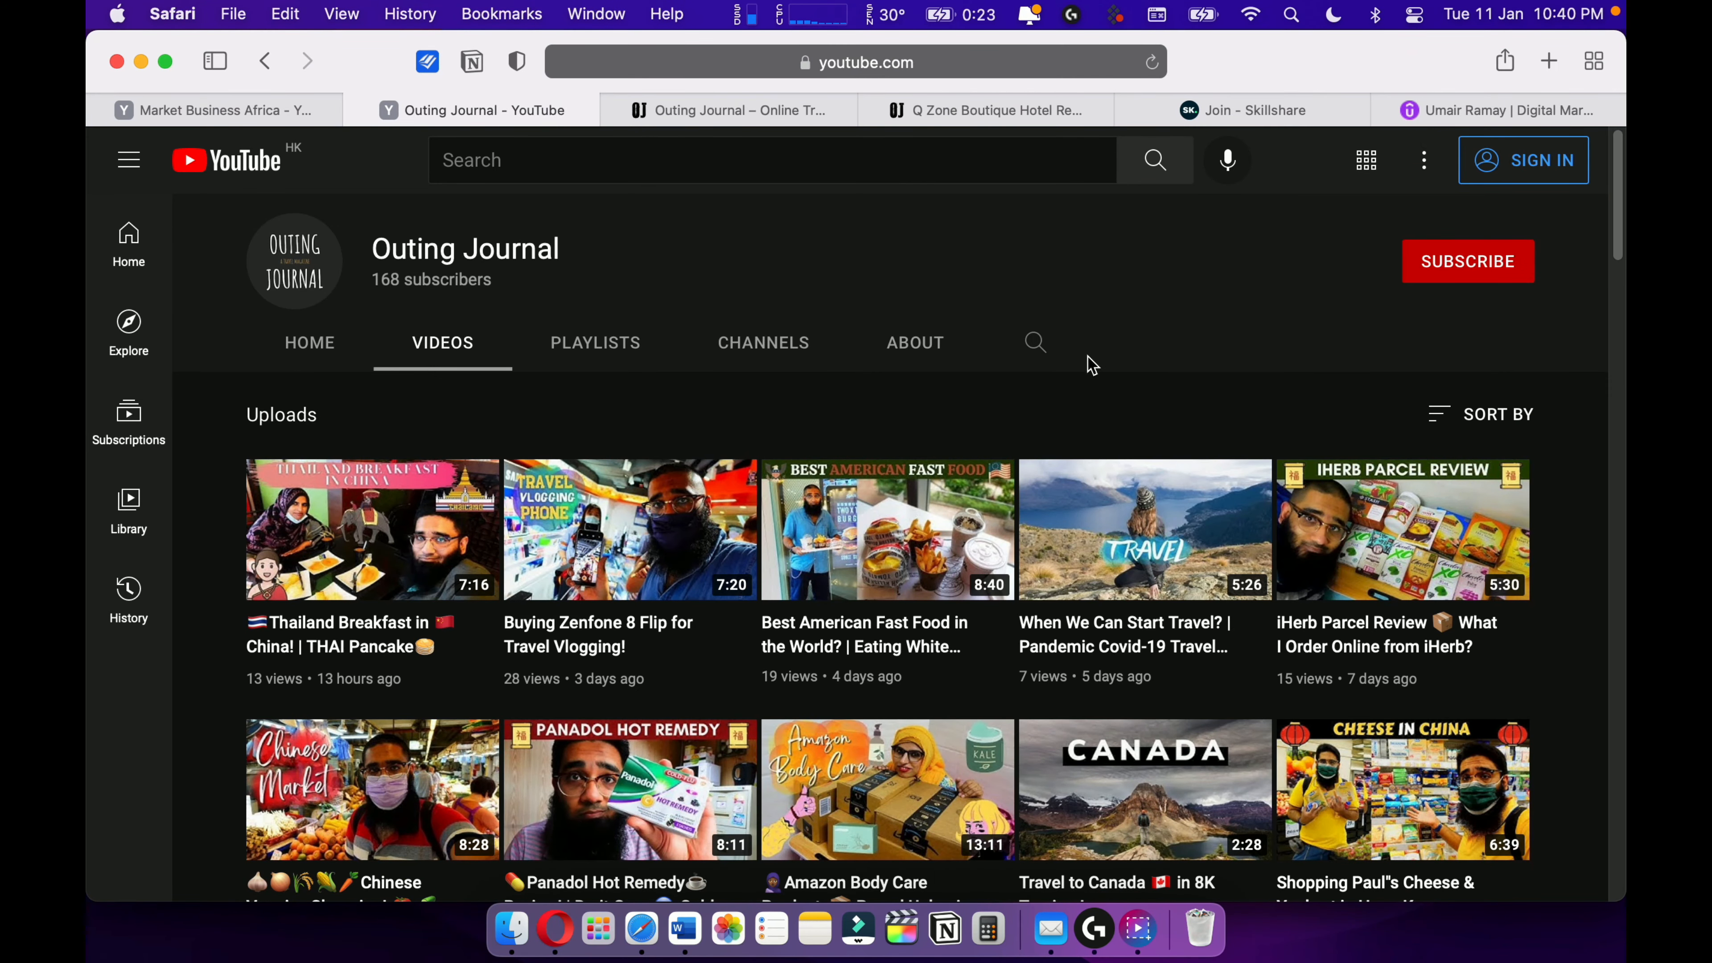
pyautogui.scroll(-3)
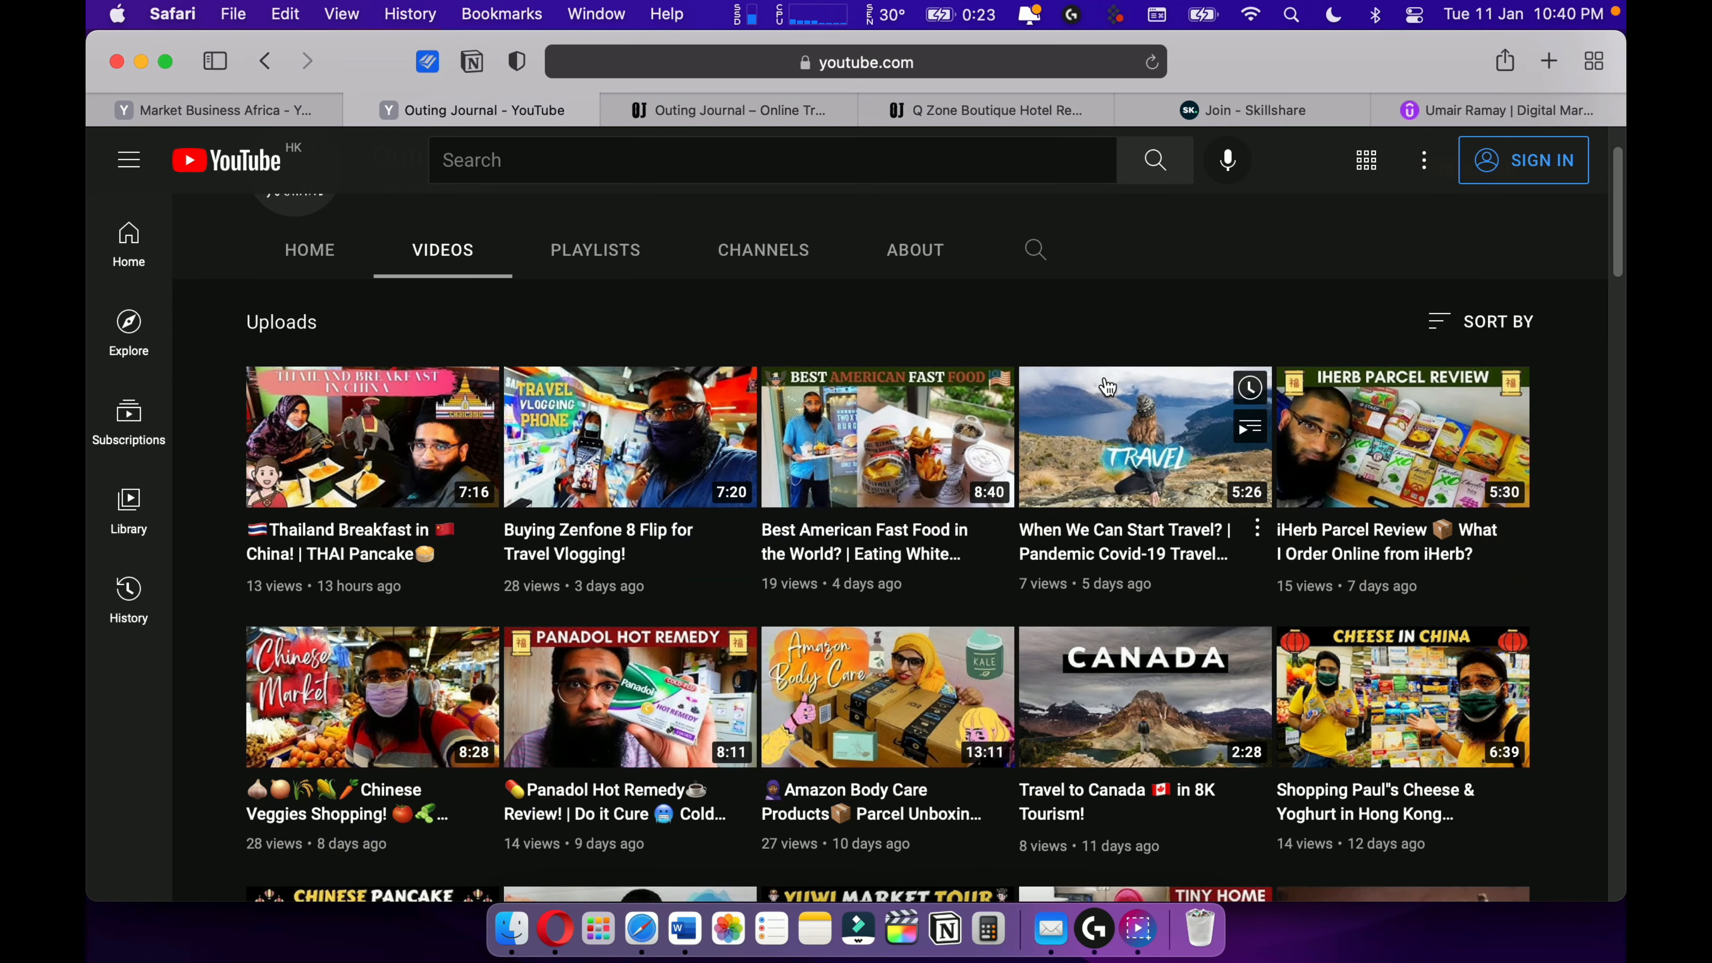
pyautogui.scroll(-3)
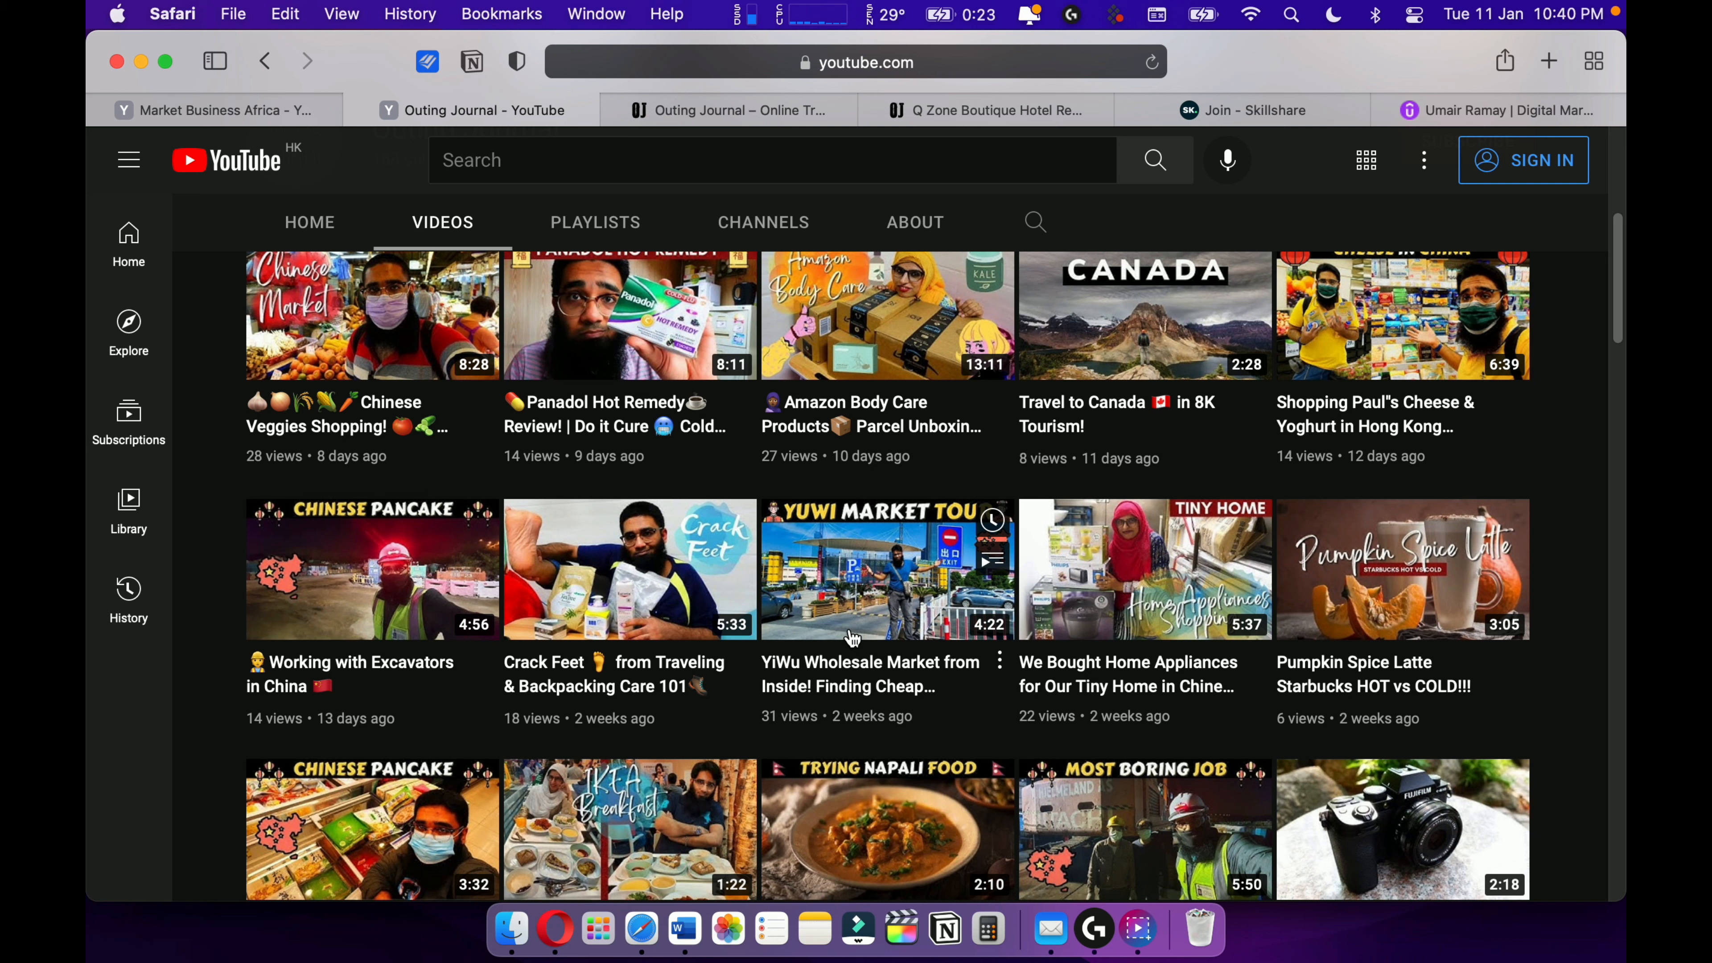
pyautogui.moveTo(988, 584)
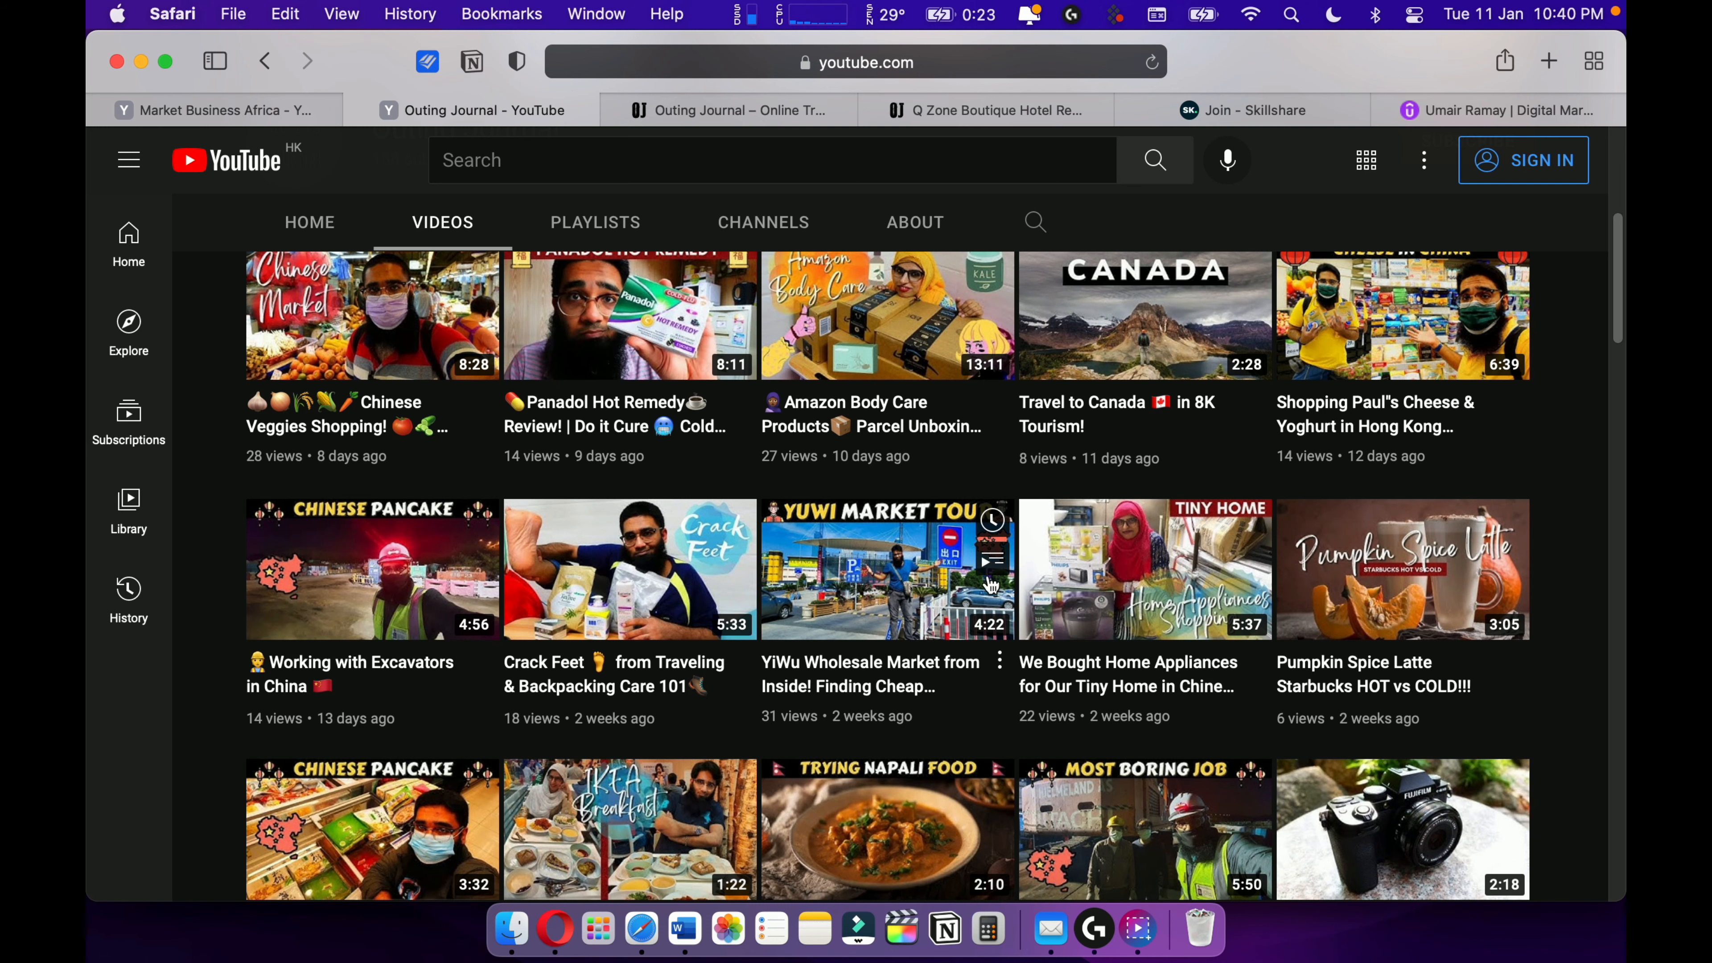
pyautogui.moveTo(837, 544)
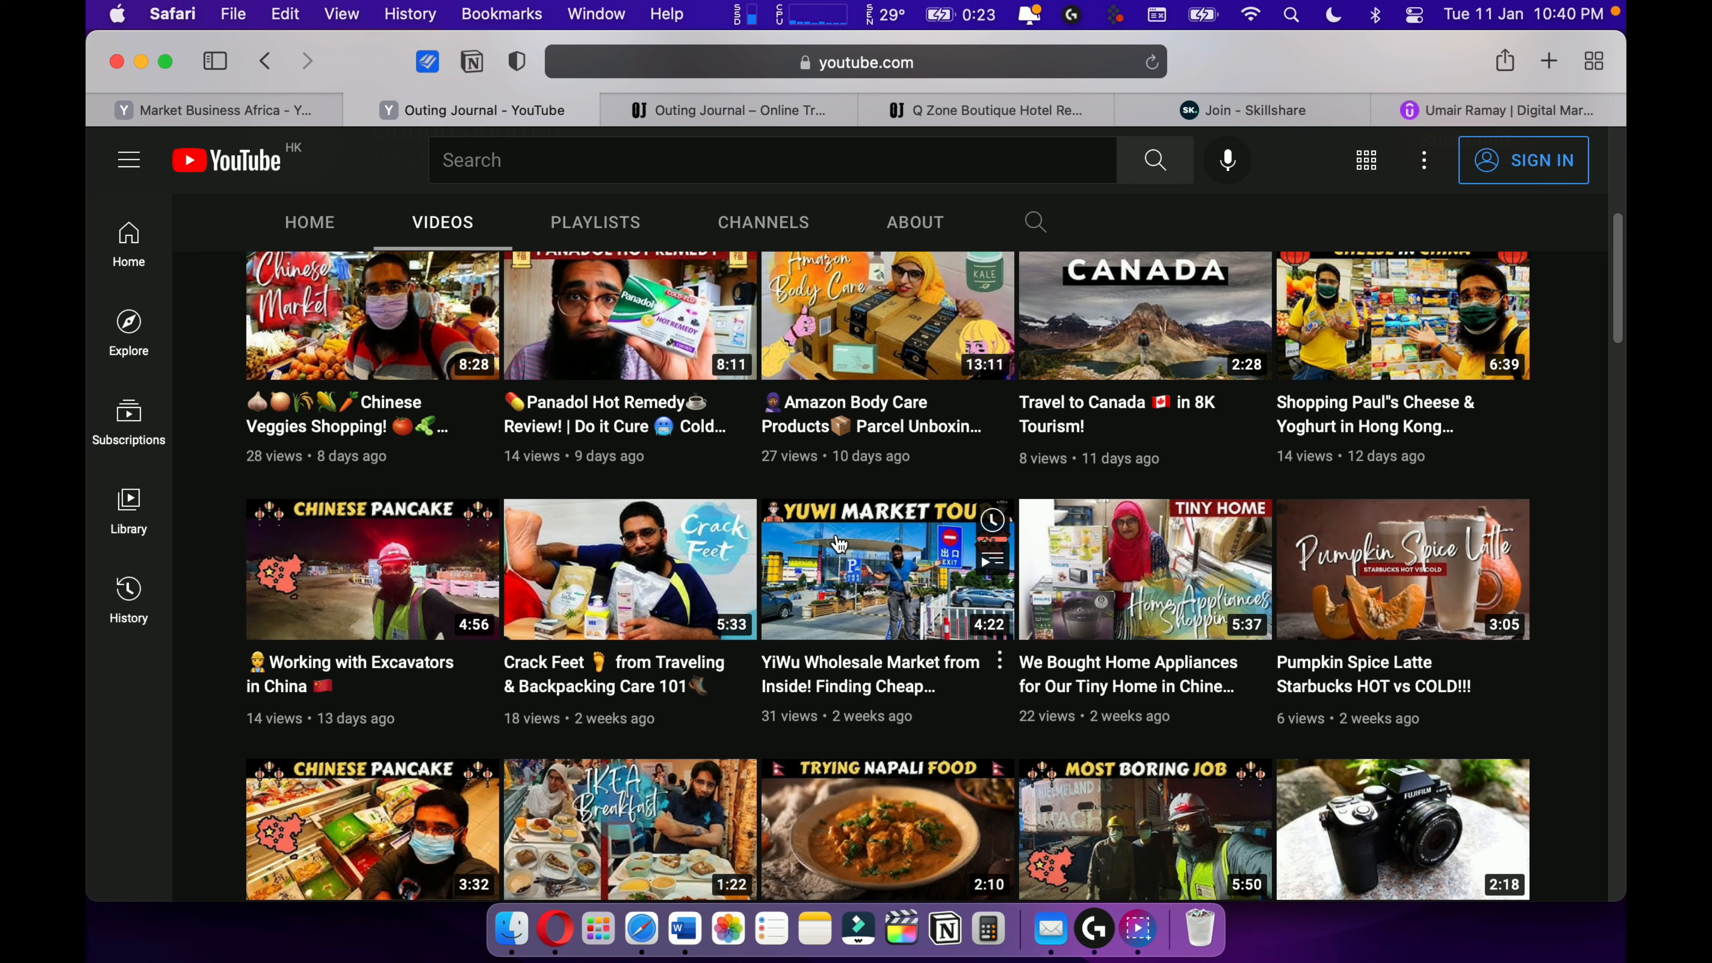
pyautogui.scroll(-3)
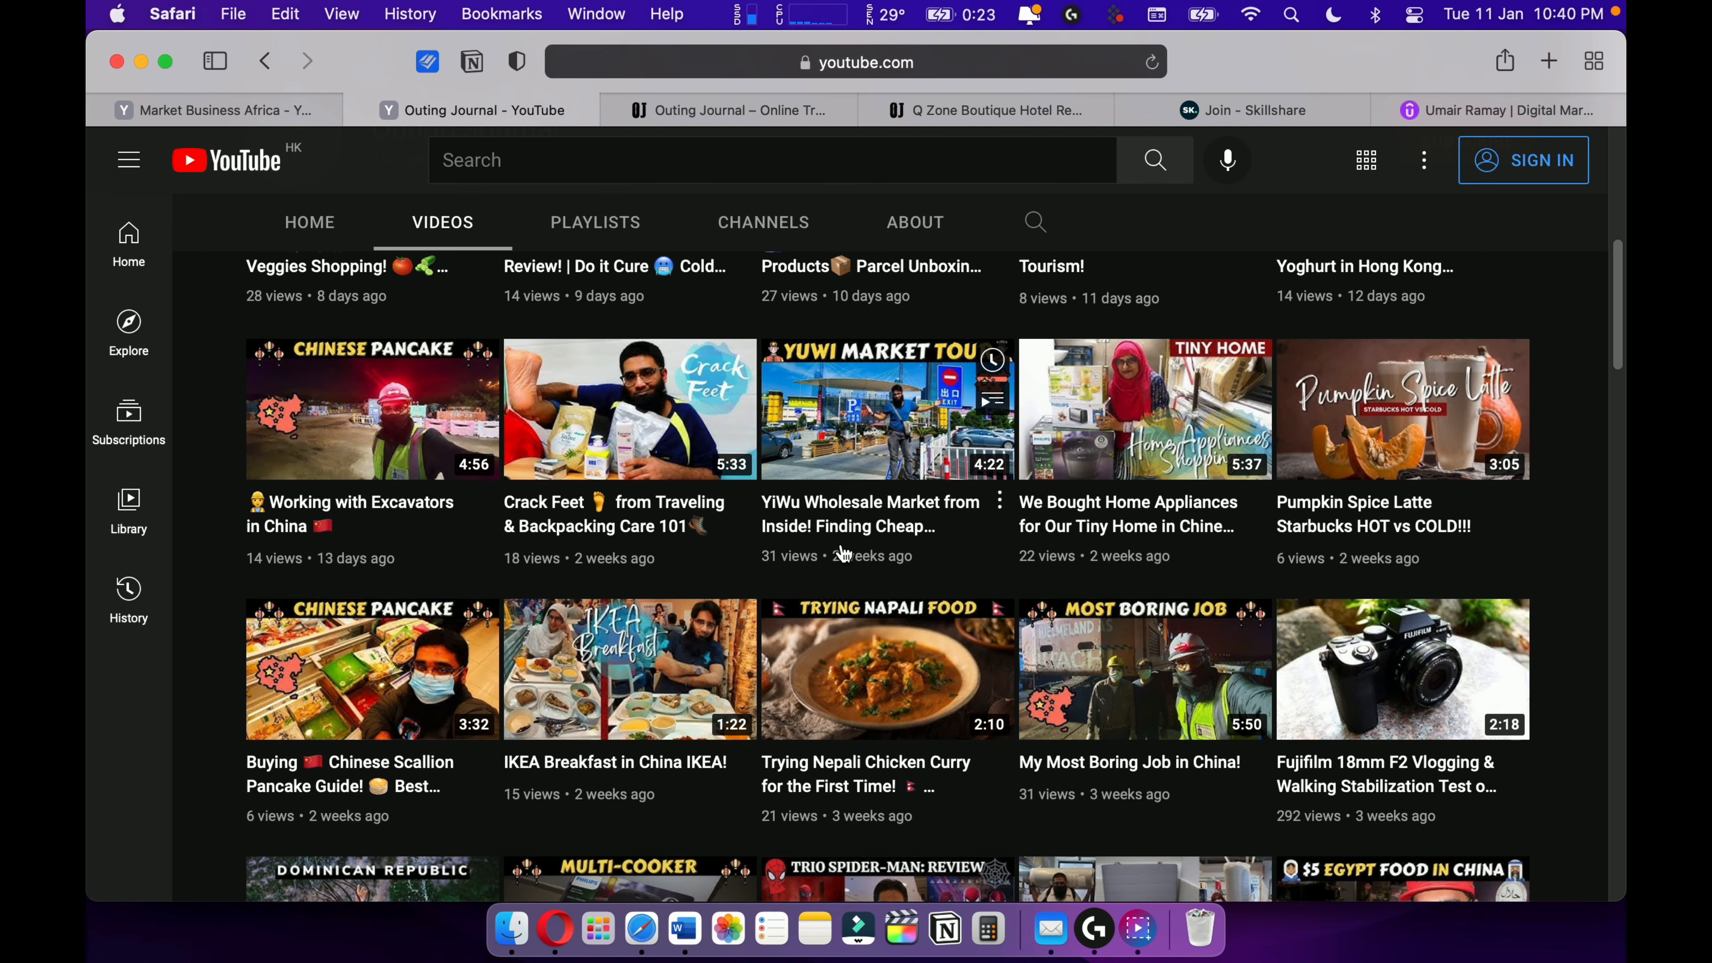
pyautogui.scroll(-3)
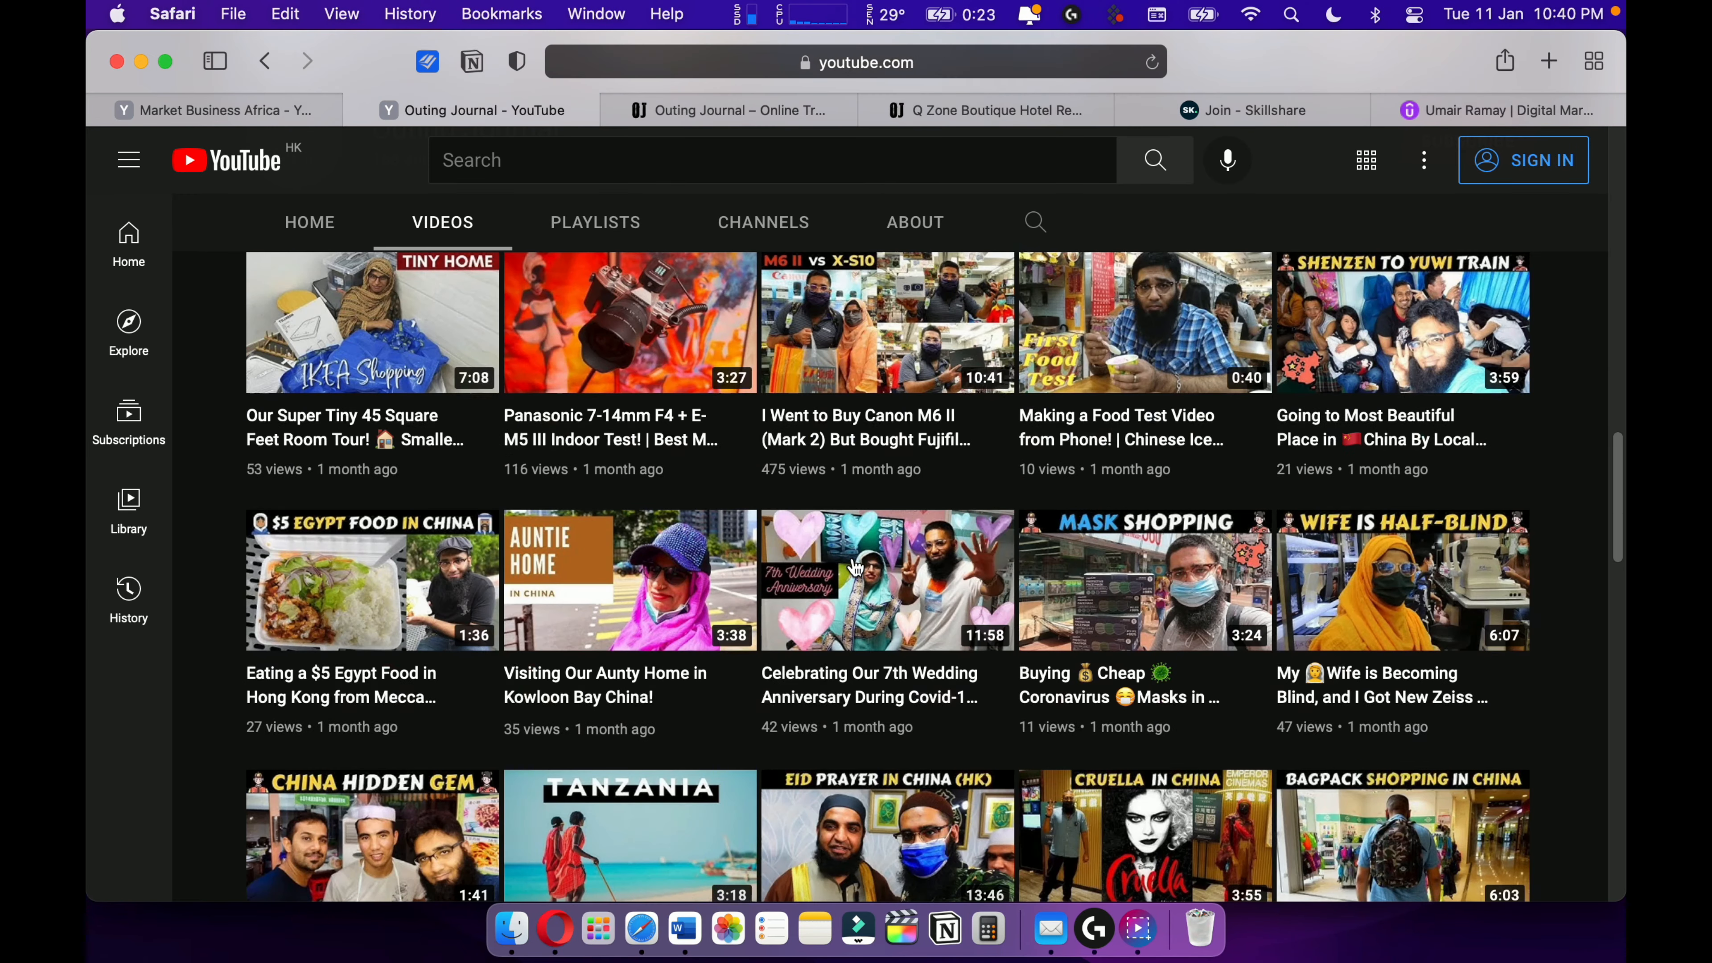
pyautogui.scroll(-3)
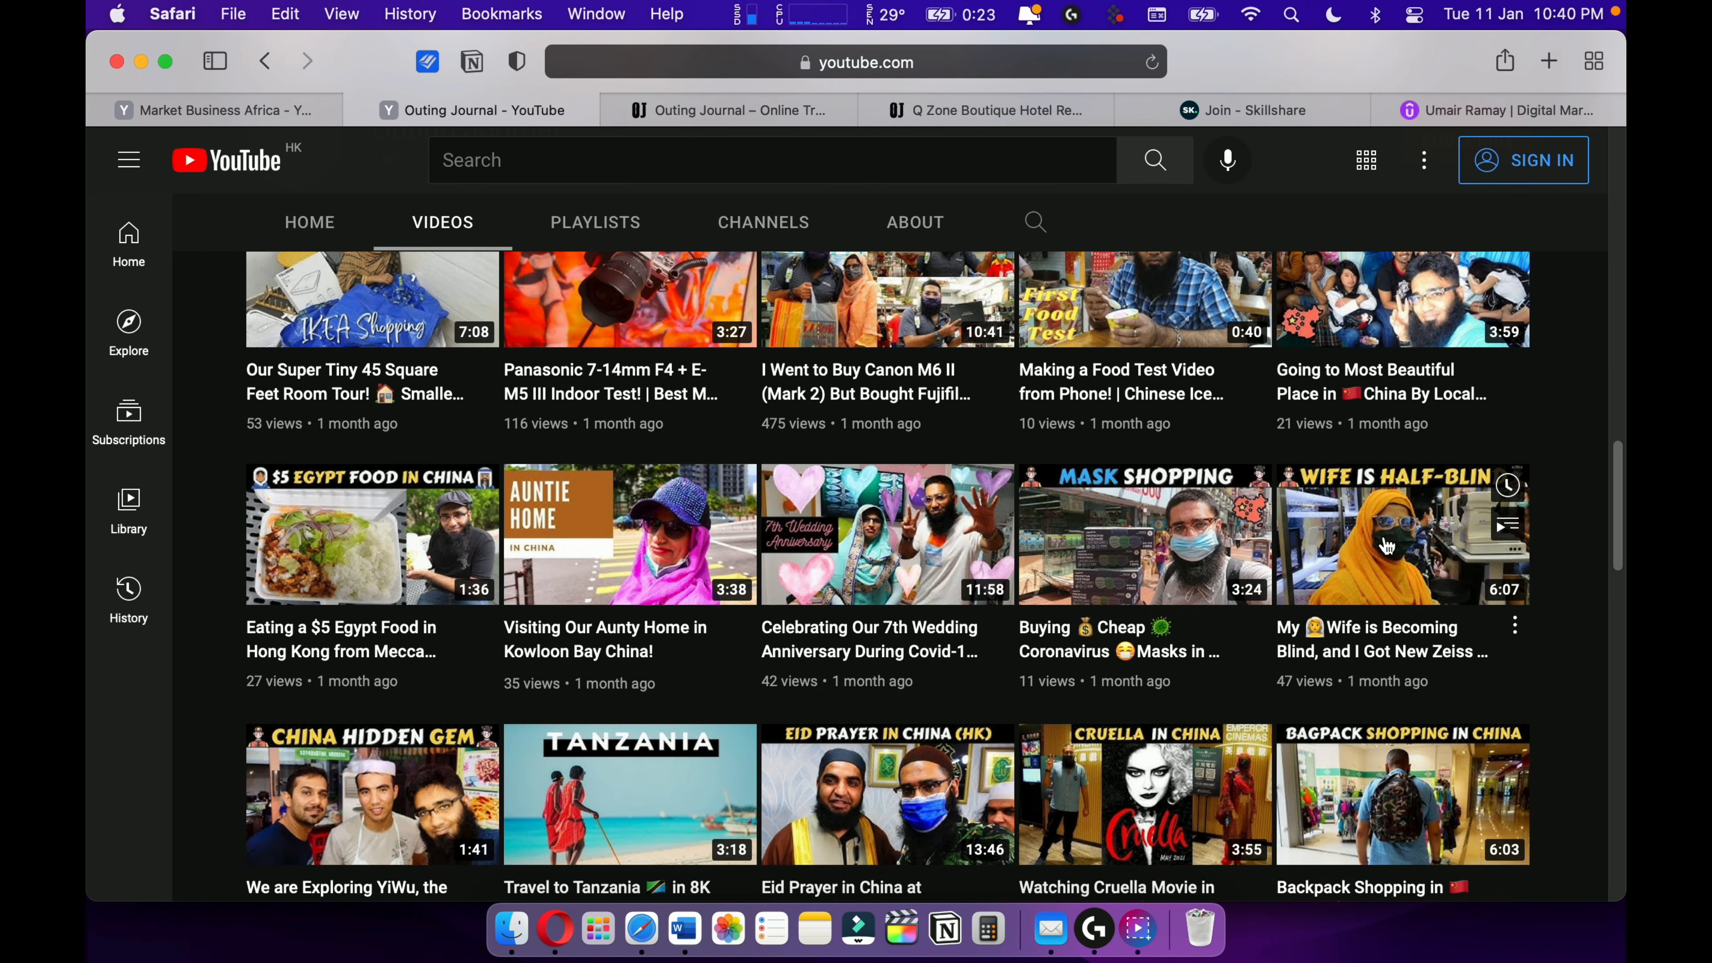
pyautogui.moveTo(1396, 631)
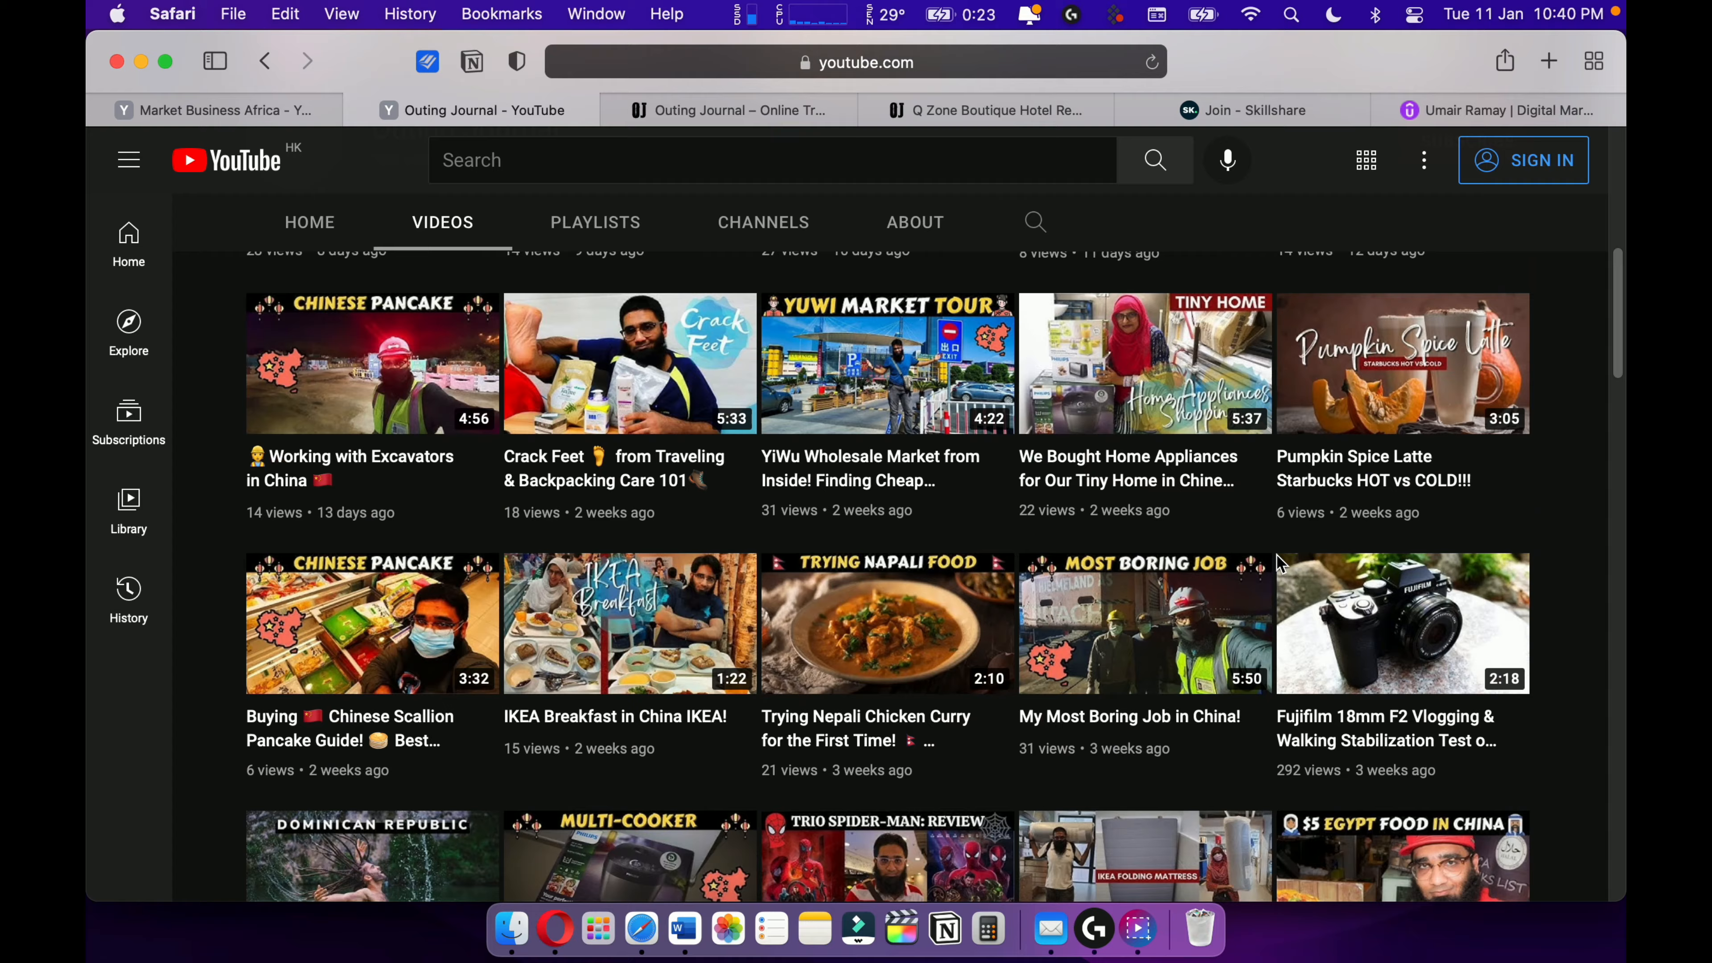
pyautogui.scroll(3)
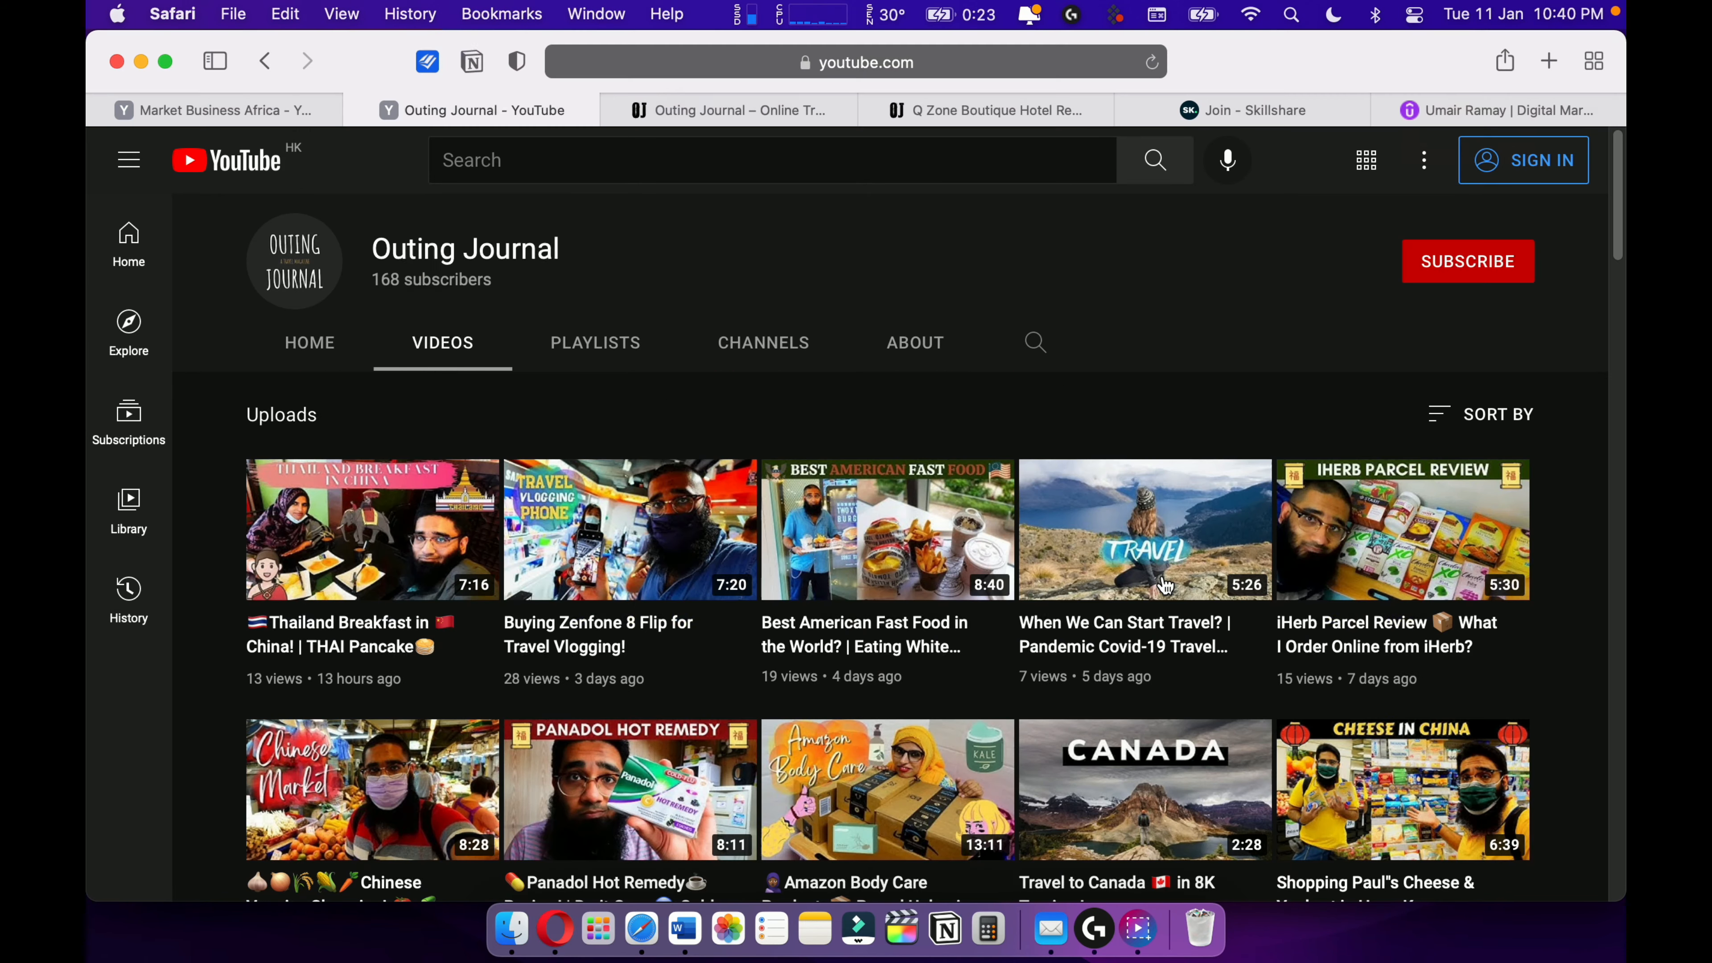
# Show the Outing Journal online travel magazine's home page and browse down it.
pyautogui.click(726, 109)
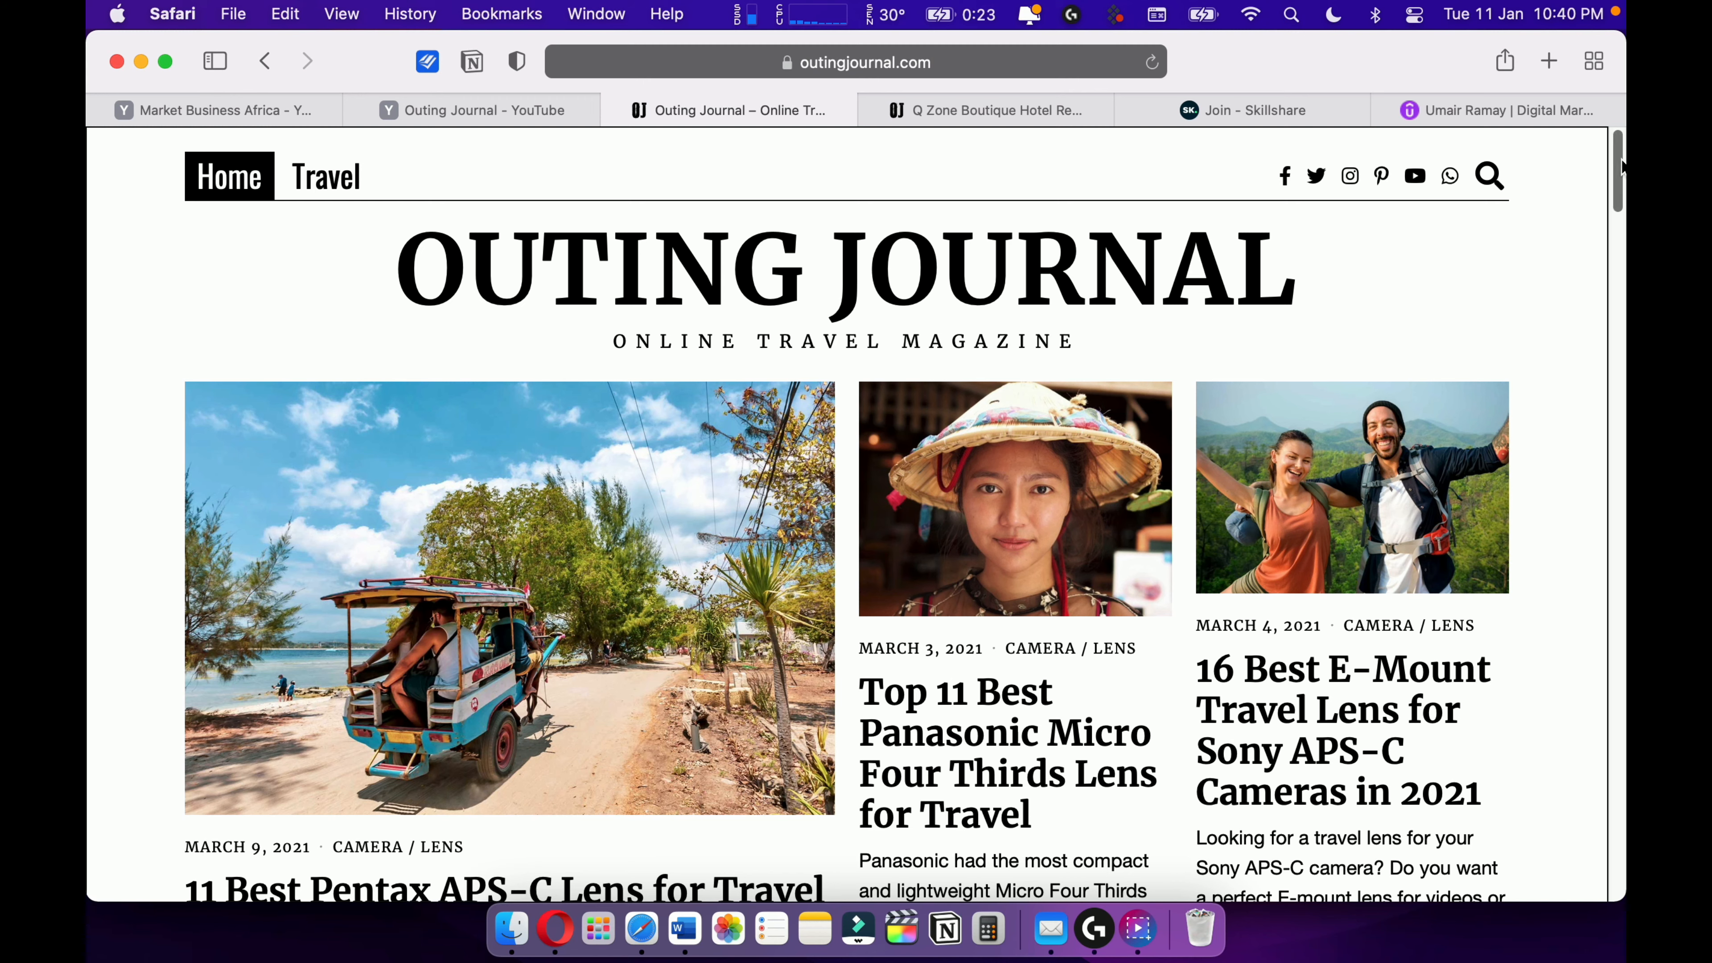
pyautogui.scroll(-3)
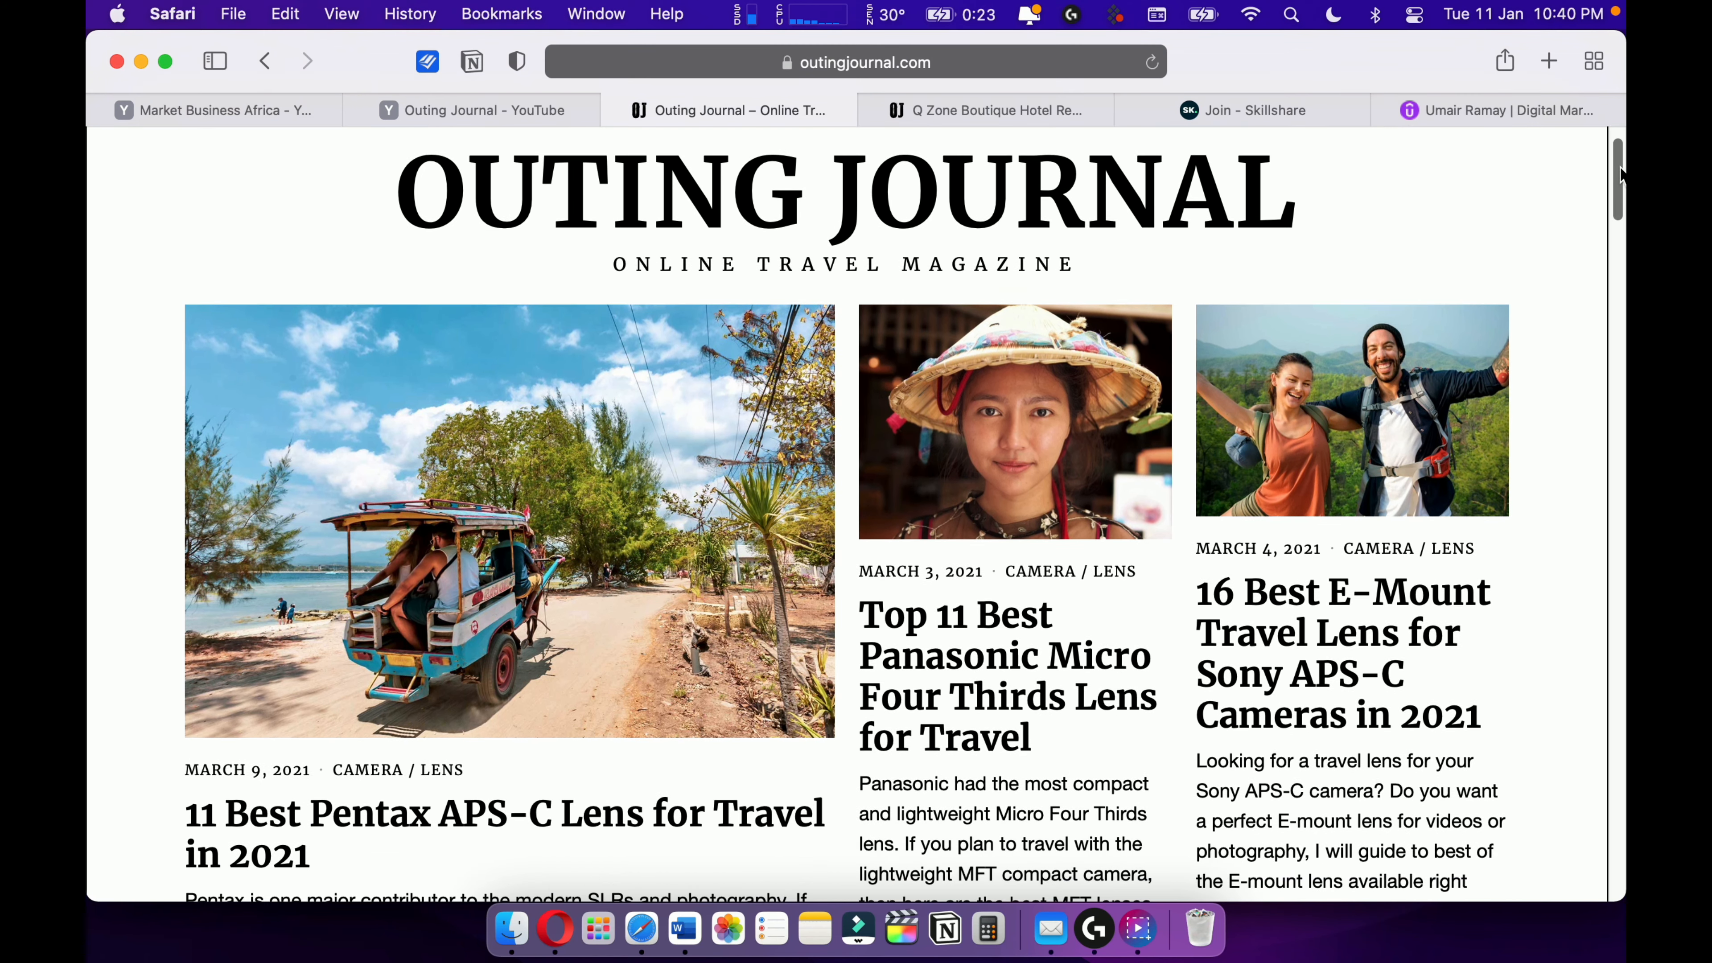
pyautogui.scroll(-3)
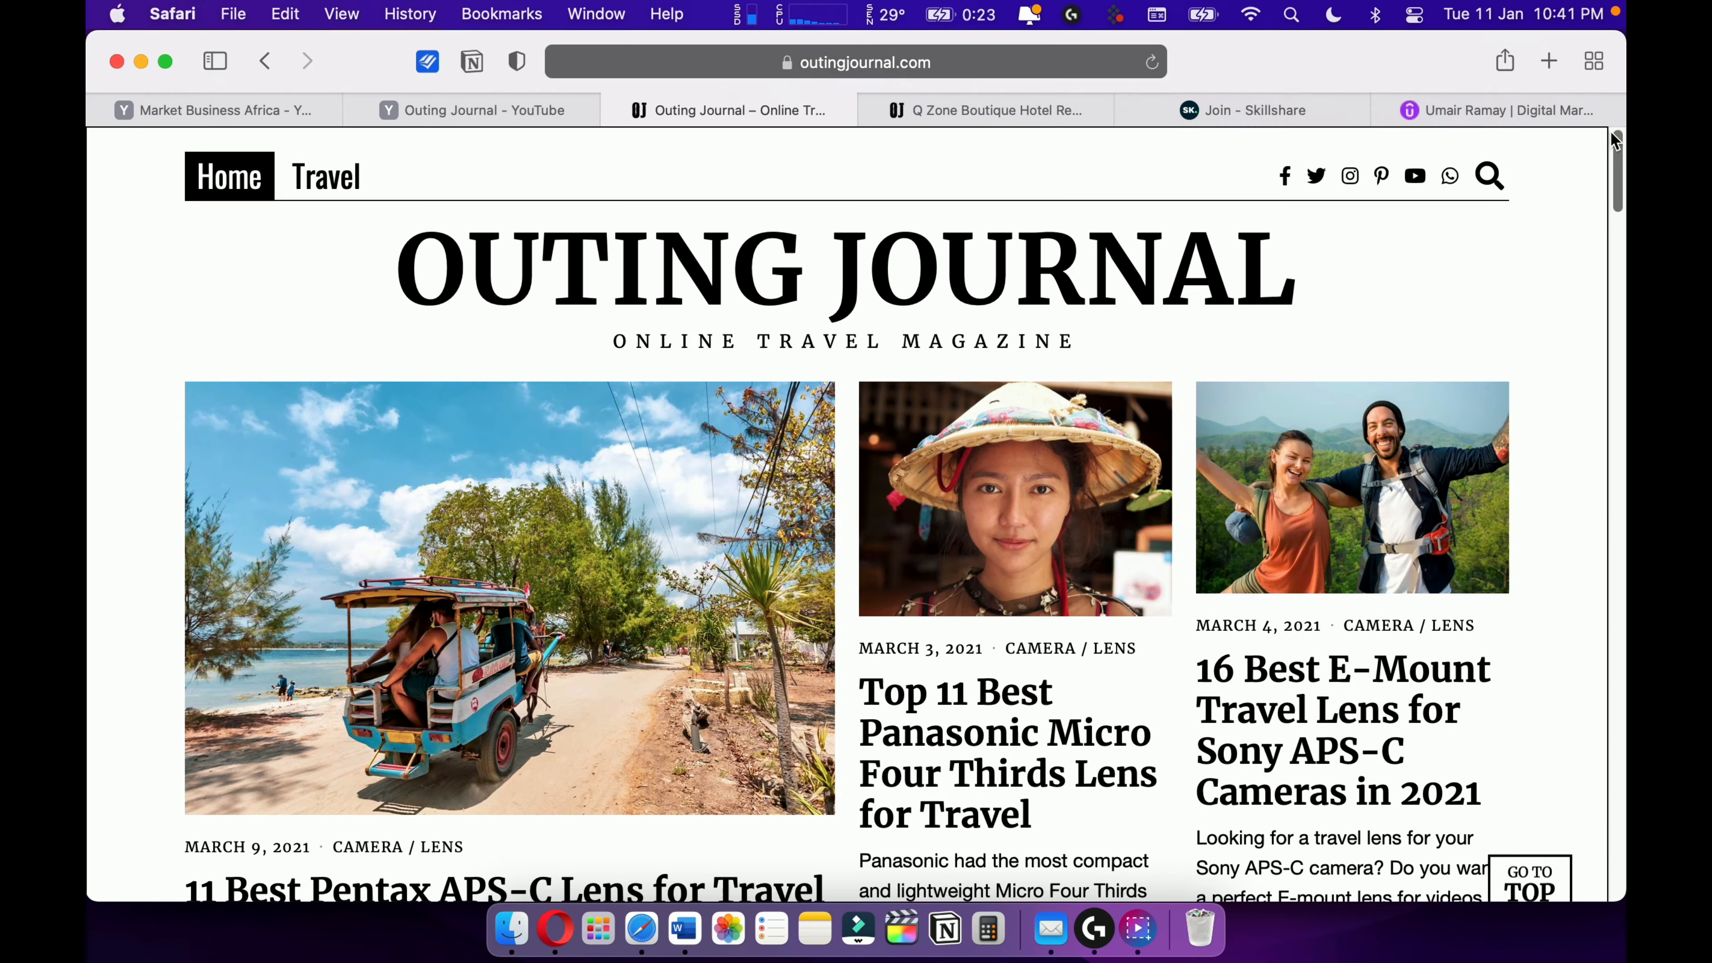
# Browse the Q Zone Boutique Hotel review article about the Ayutthaya ruins and return to its top.
pyautogui.click(982, 110)
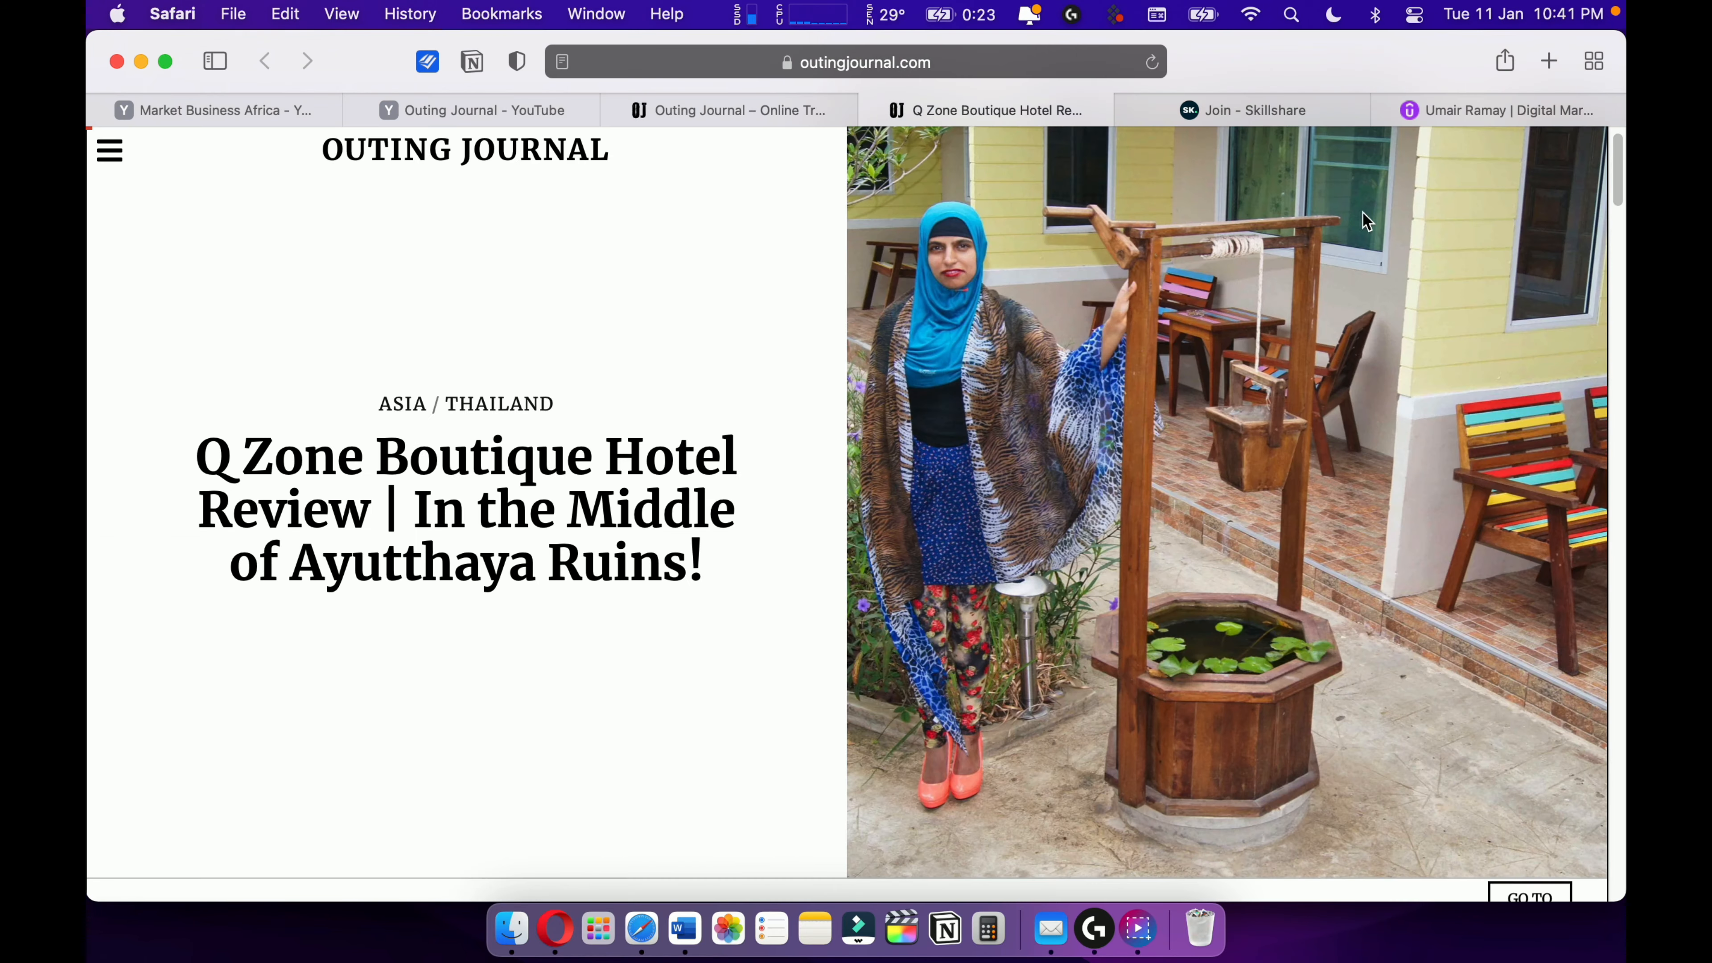
pyautogui.scroll(-3)
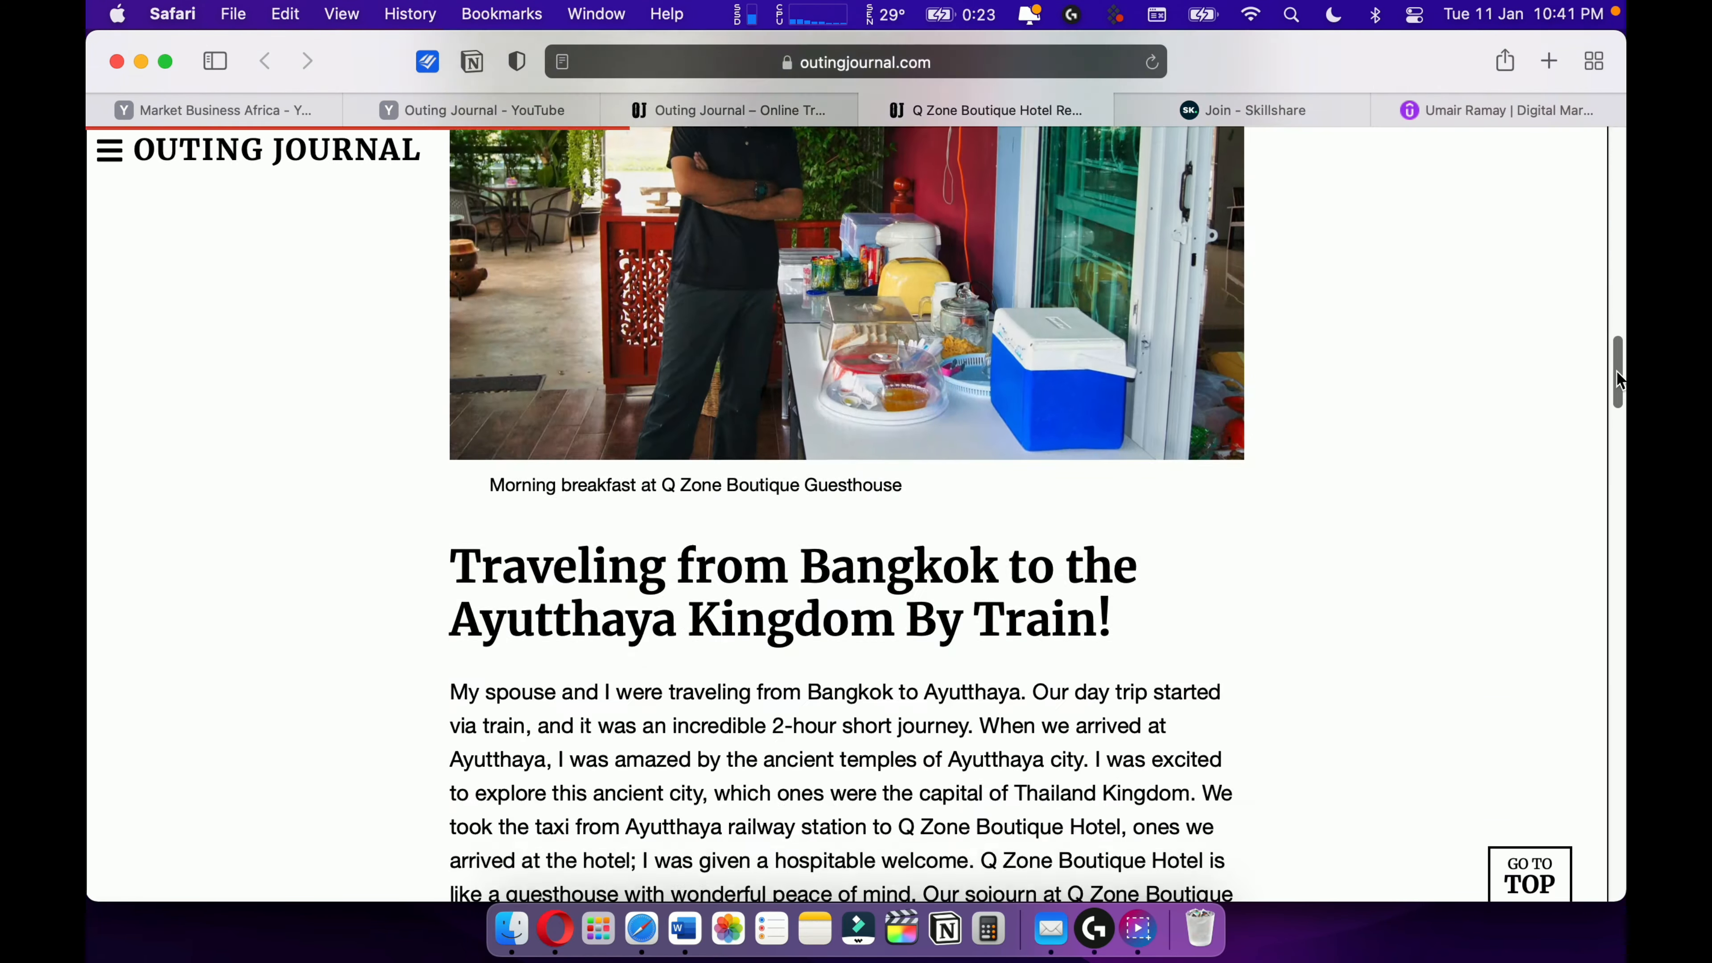
pyautogui.scroll(-3)
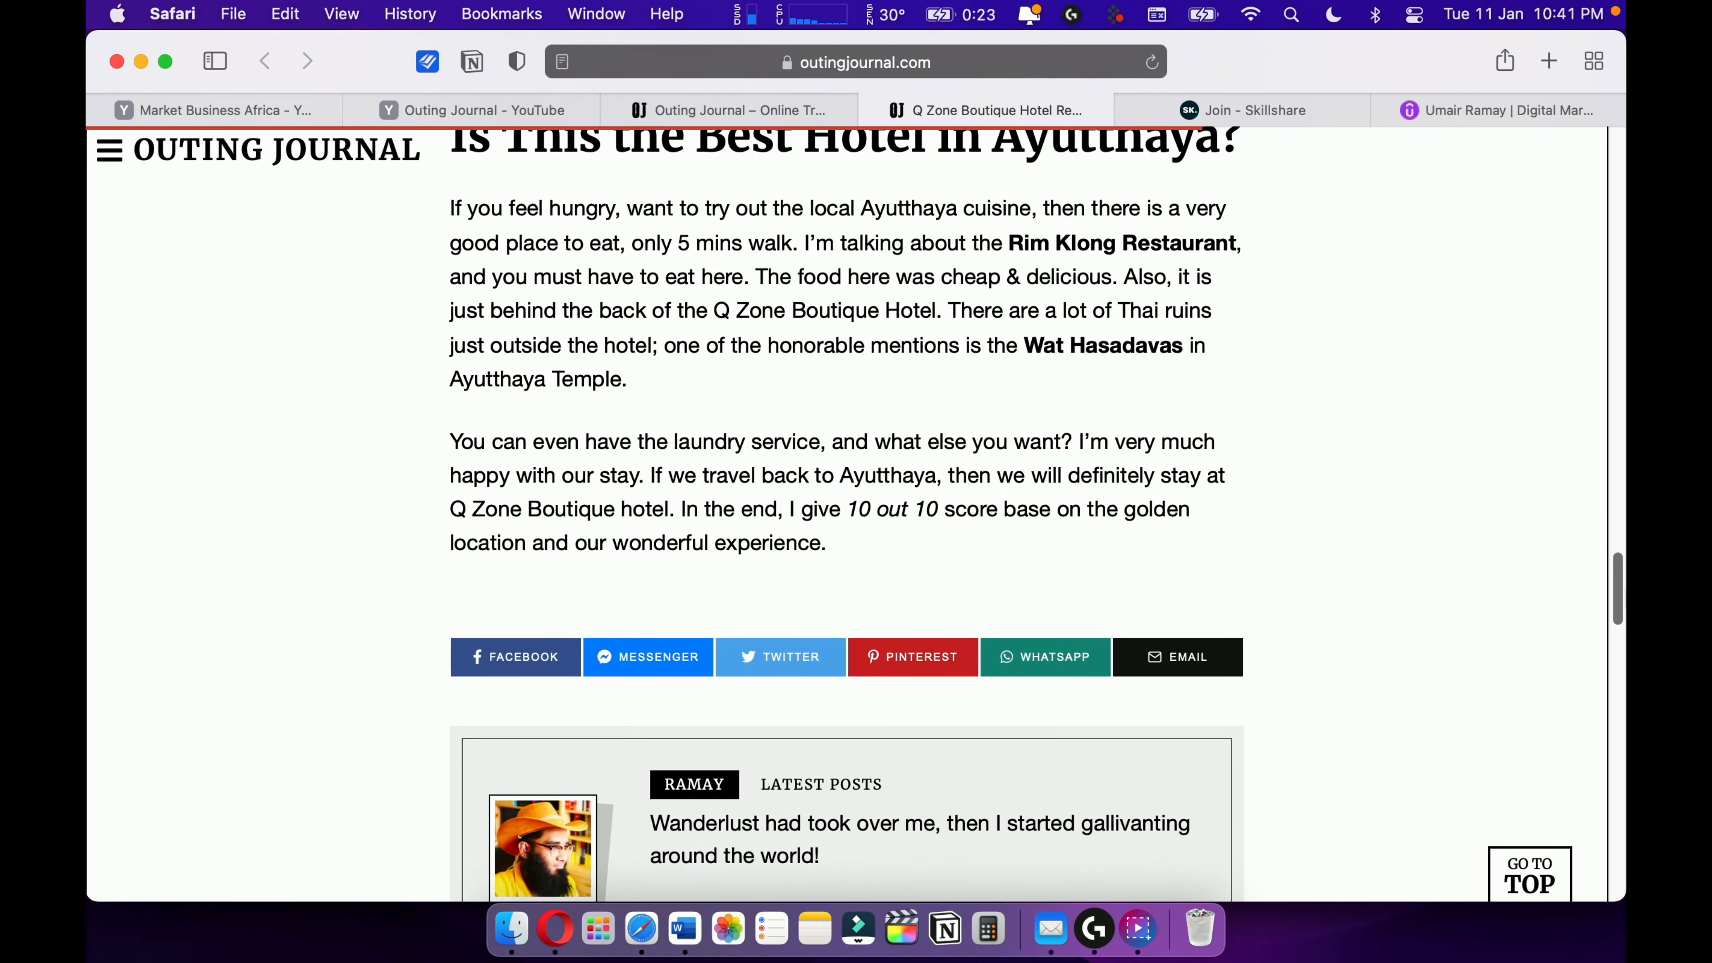
pyautogui.scroll(3)
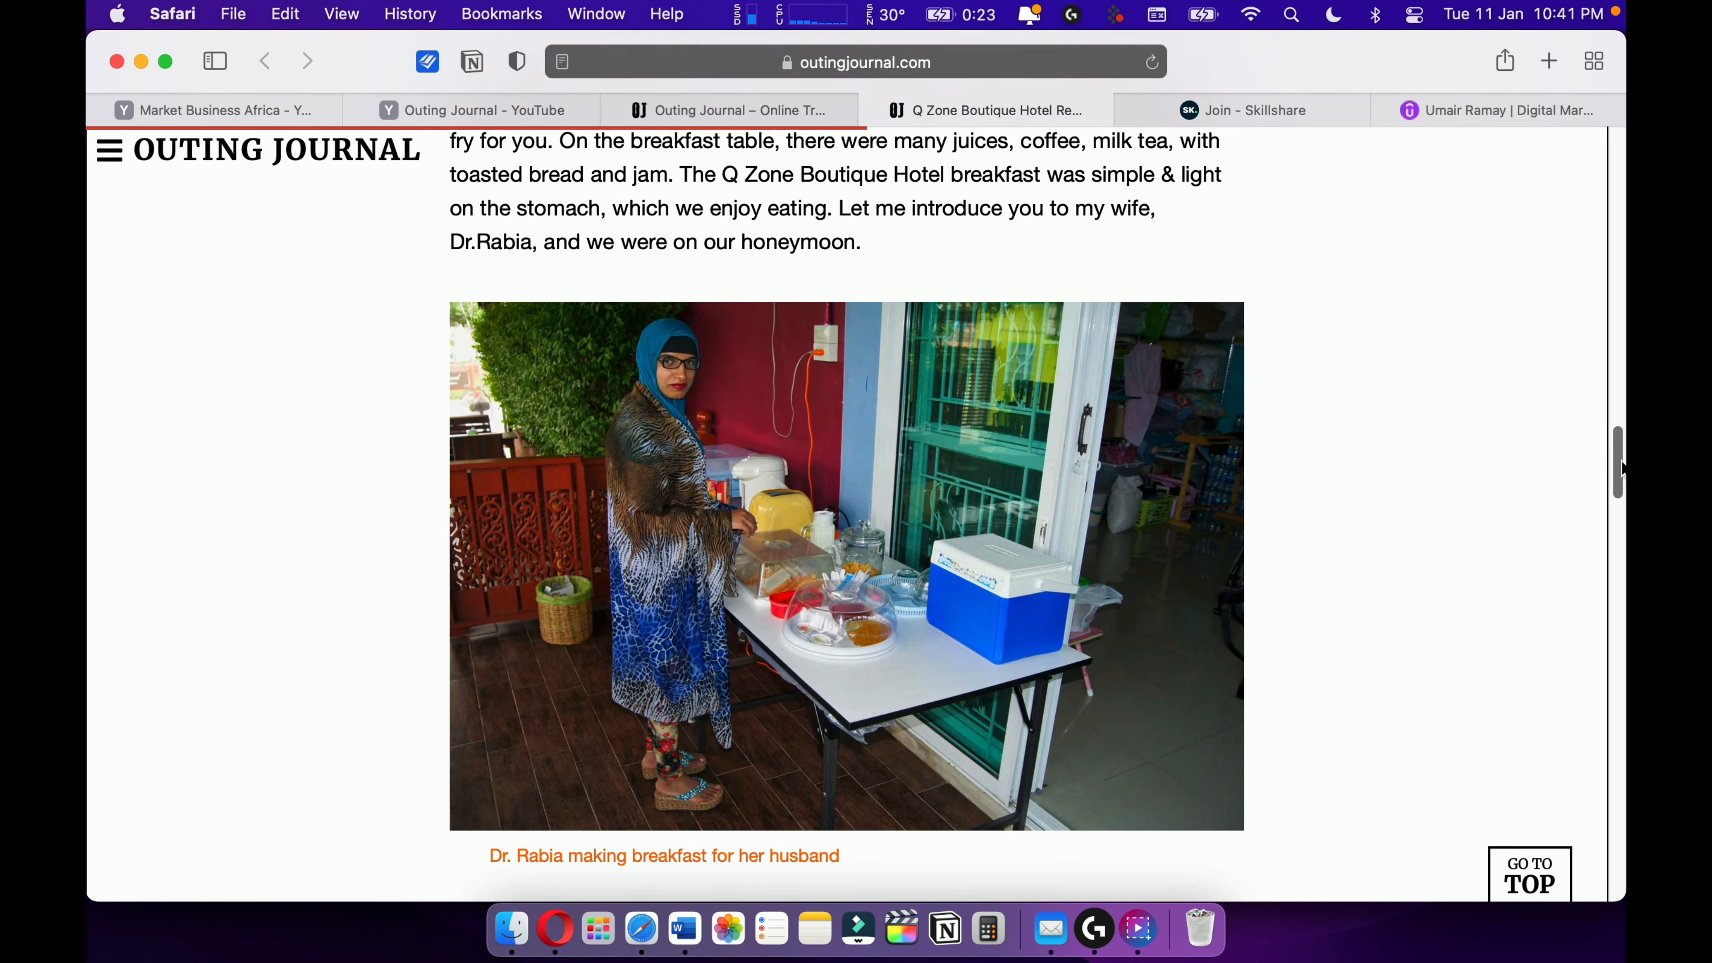
pyautogui.scroll(3)
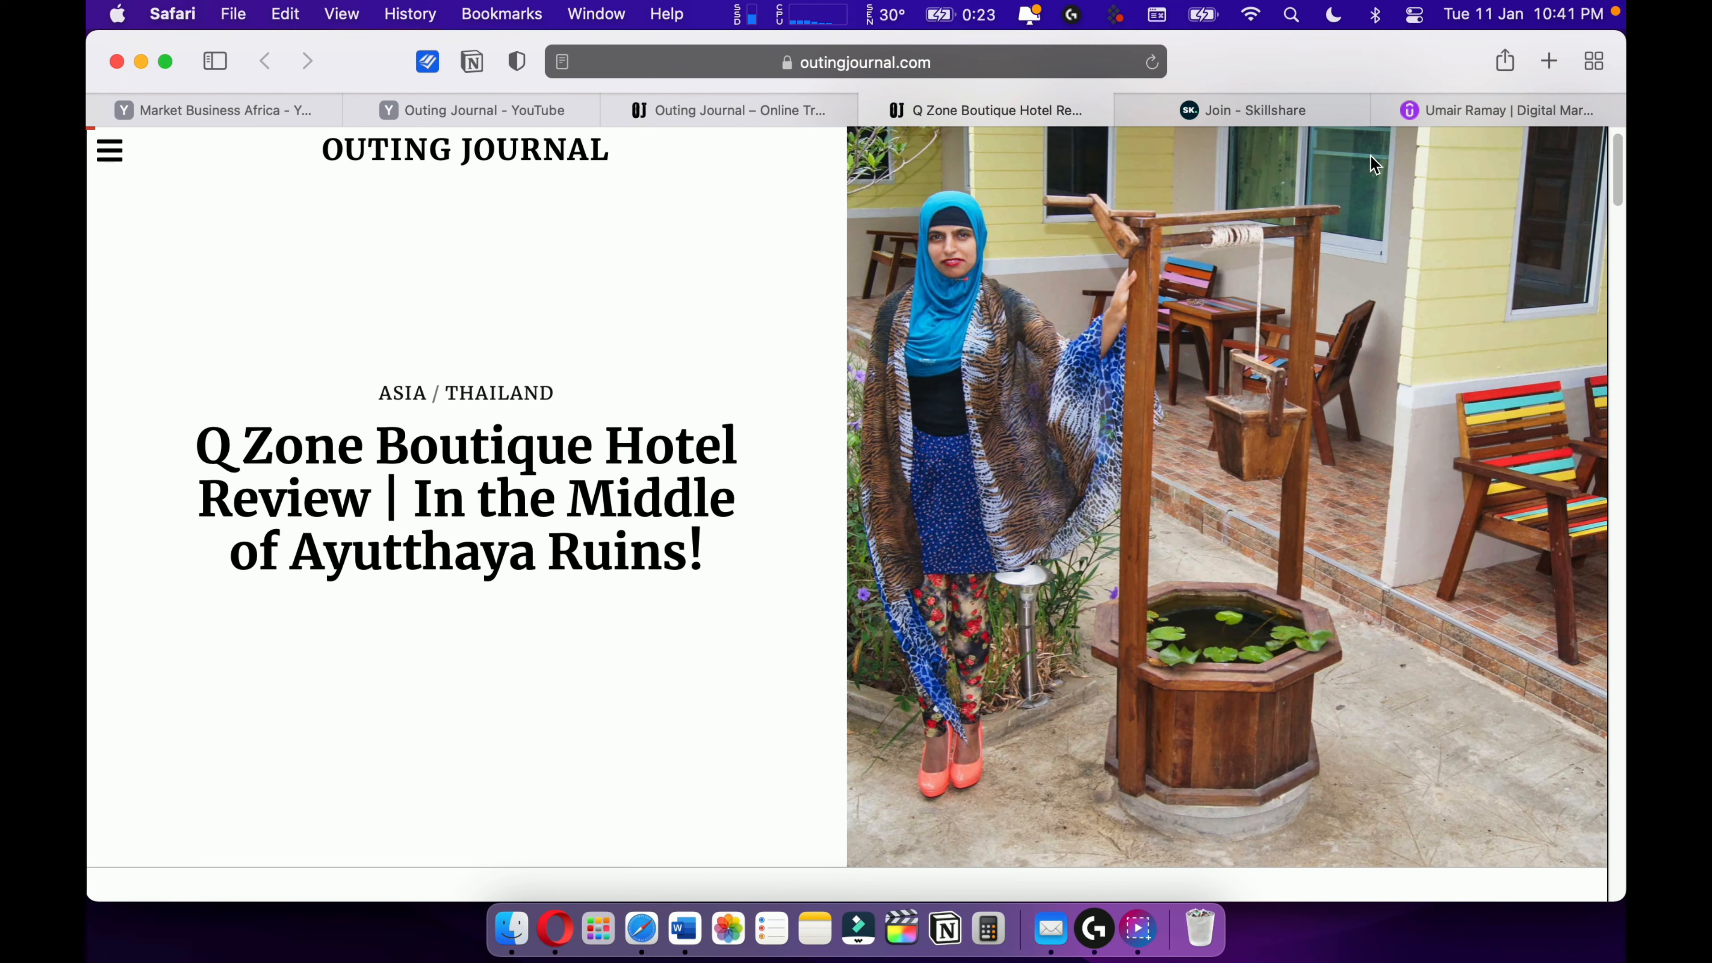
# Browse Umair's Skillshare free-month invite down to the Extreme Decluttering class and back up.
pyautogui.click(1242, 109)
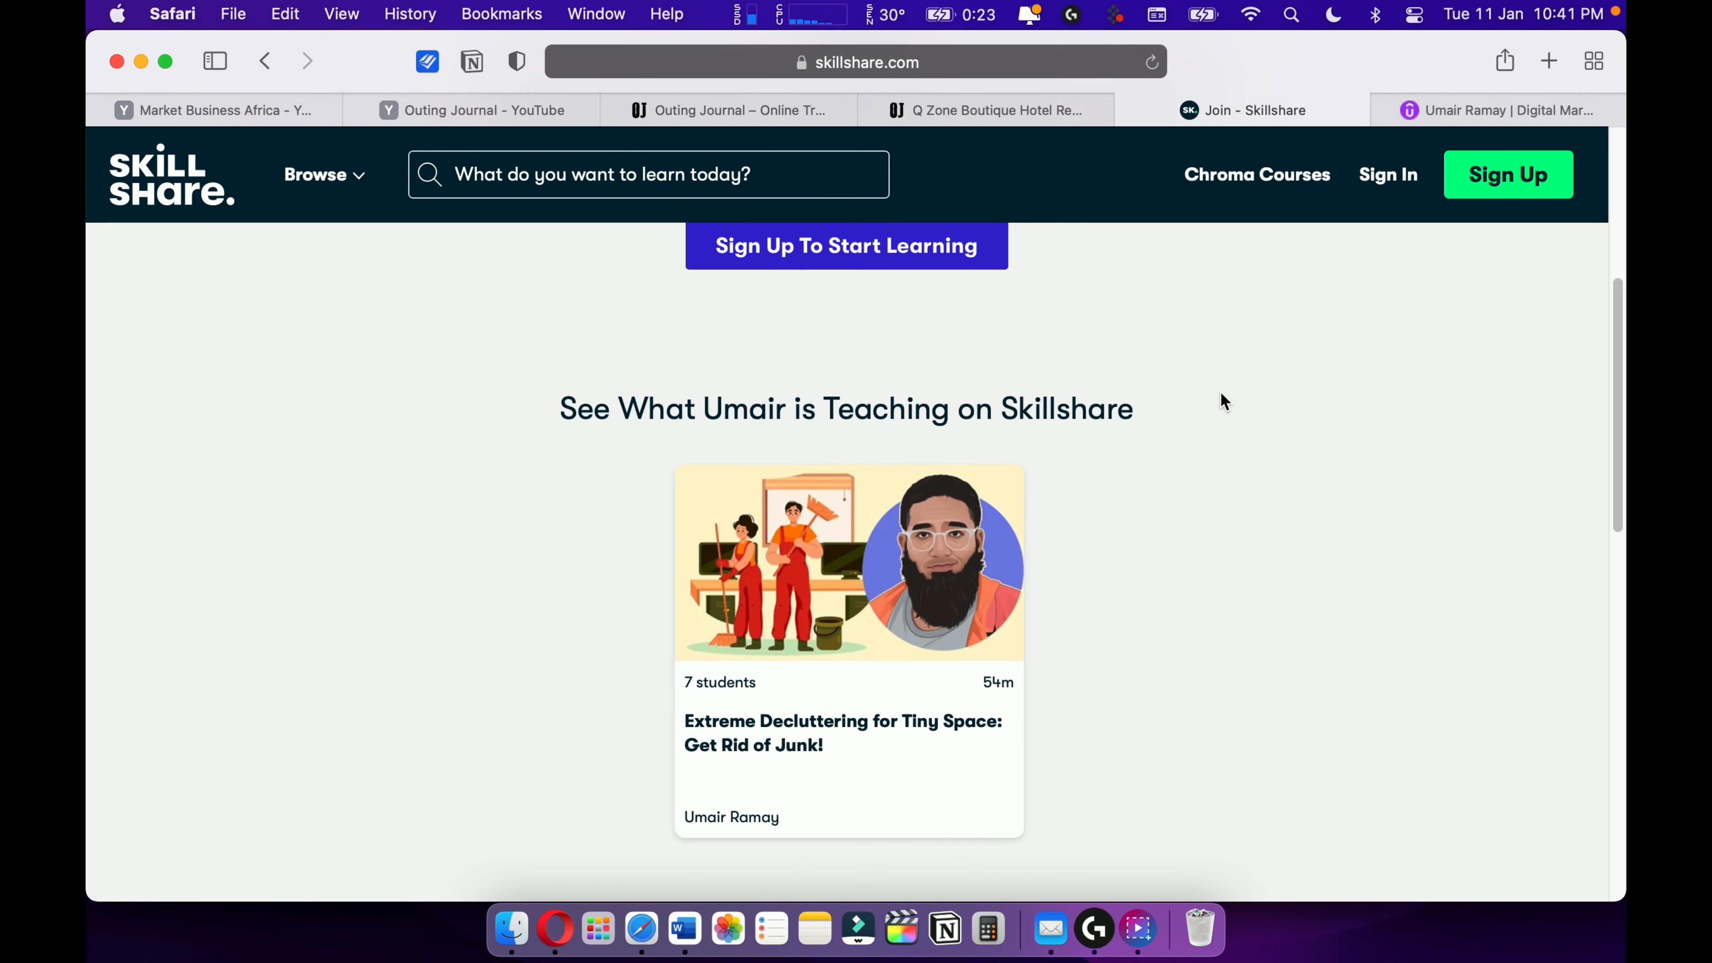
pyautogui.scroll(3)
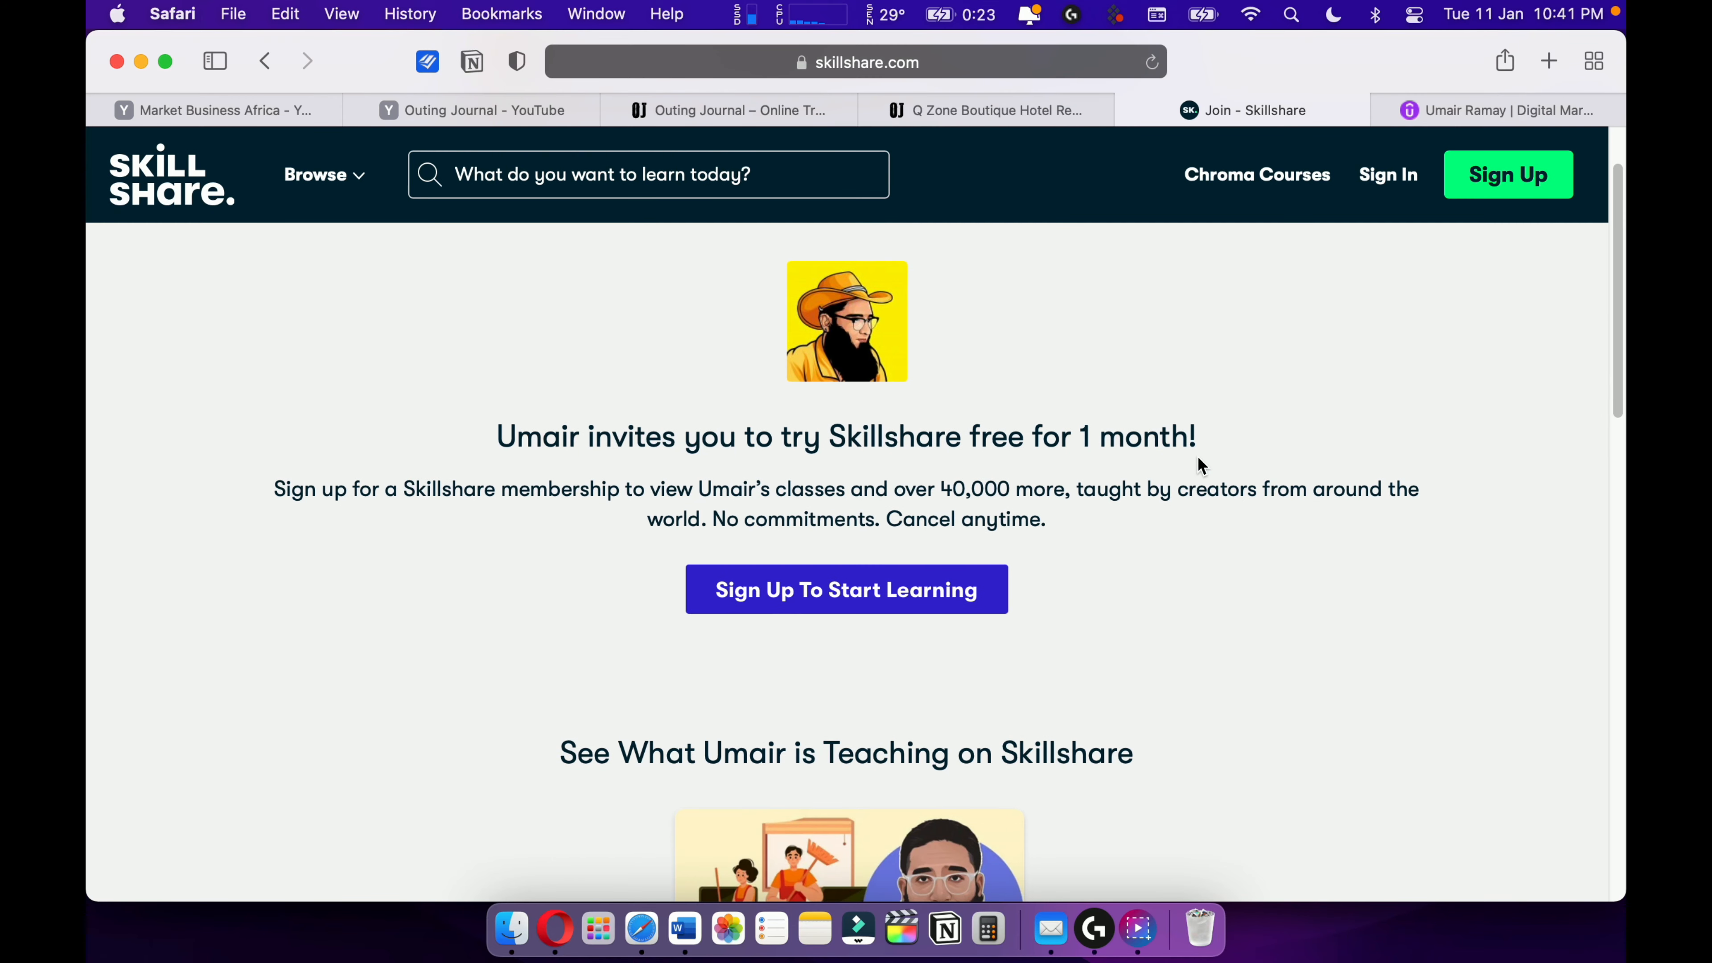
pyautogui.scroll(-3)
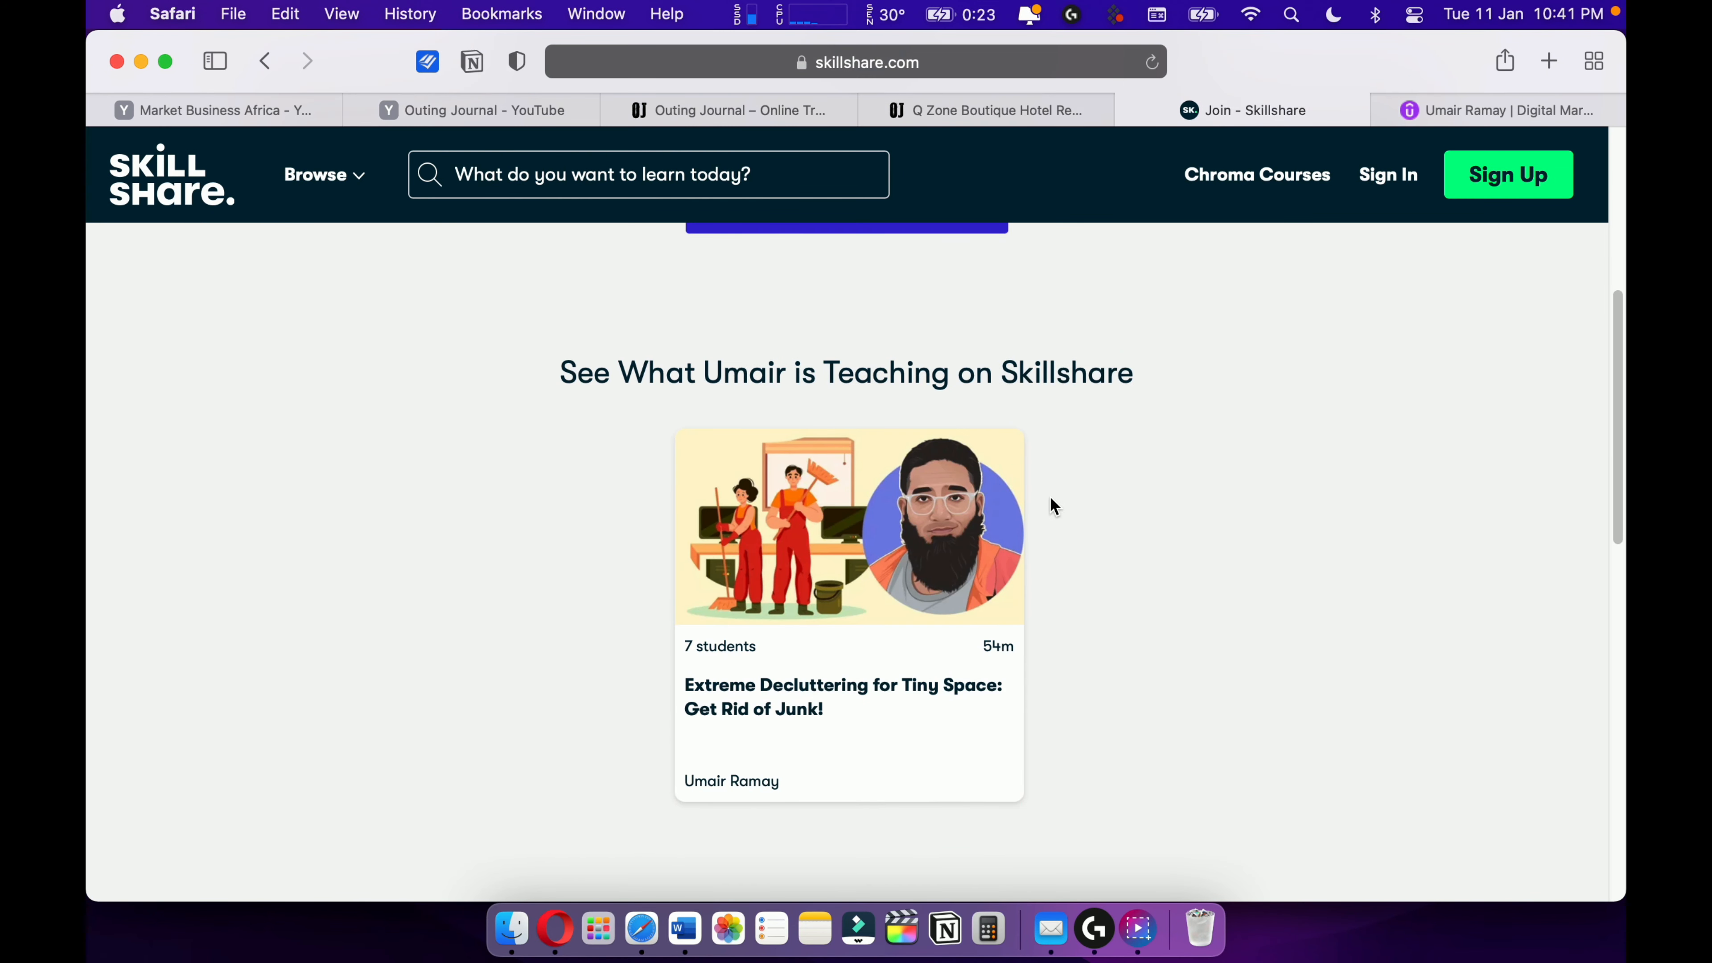
pyautogui.moveTo(911, 671)
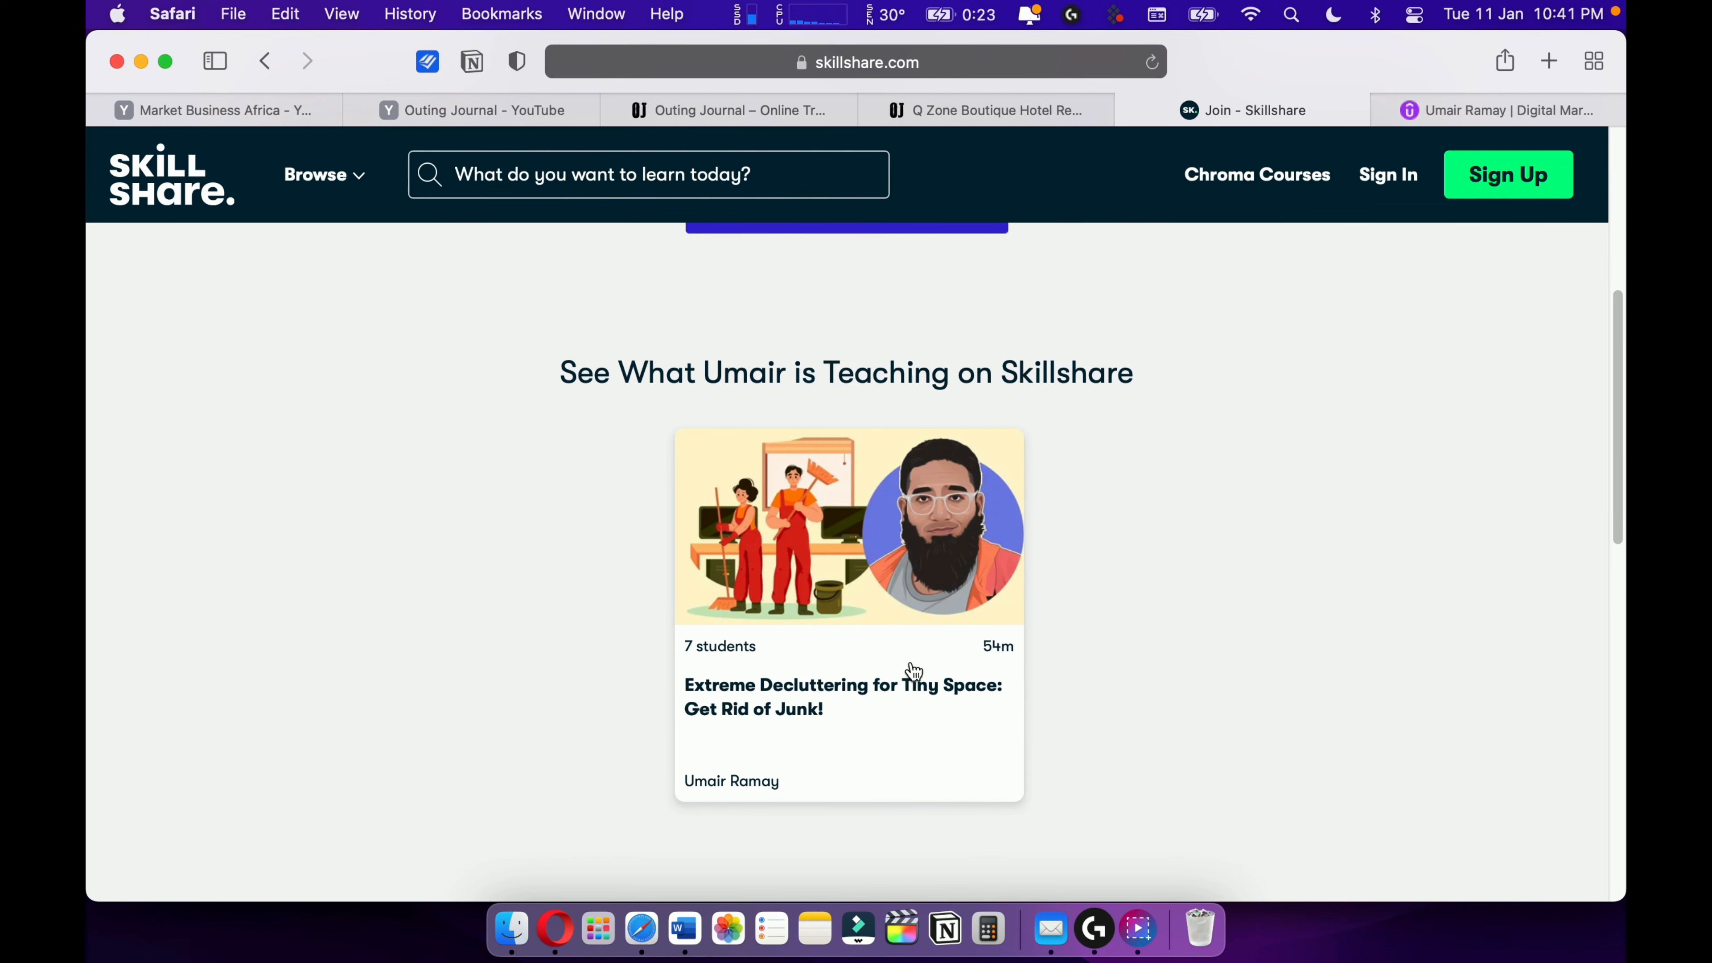
pyautogui.moveTo(955, 665)
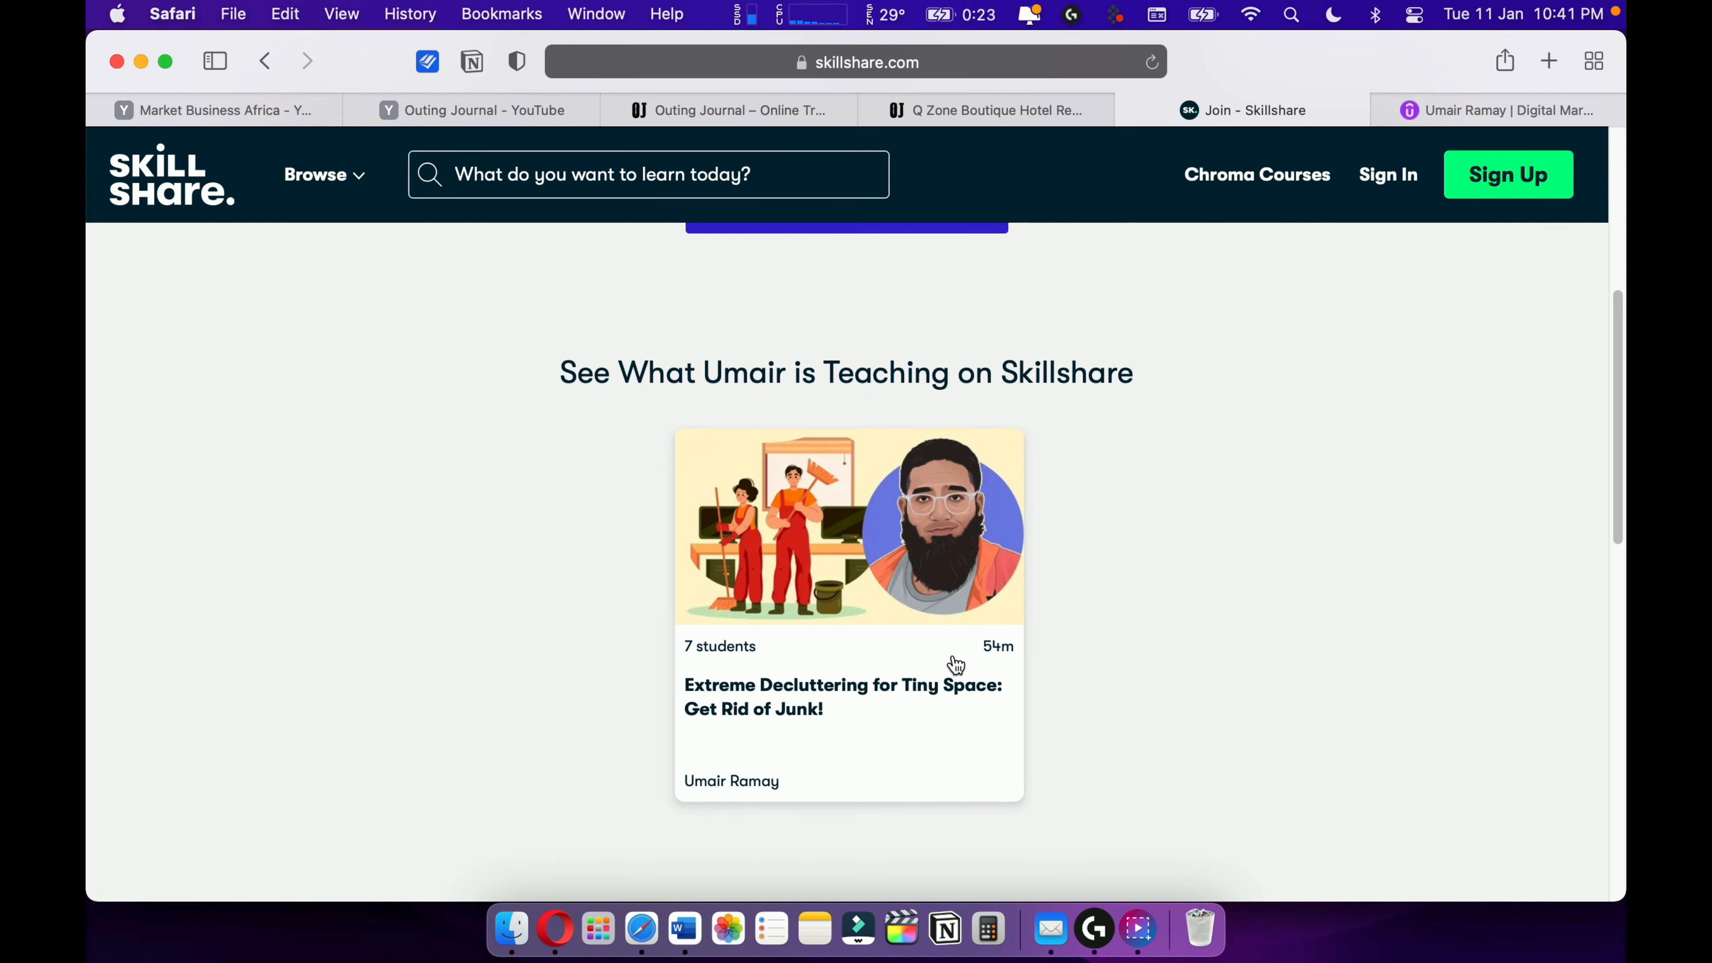
pyautogui.scroll(3)
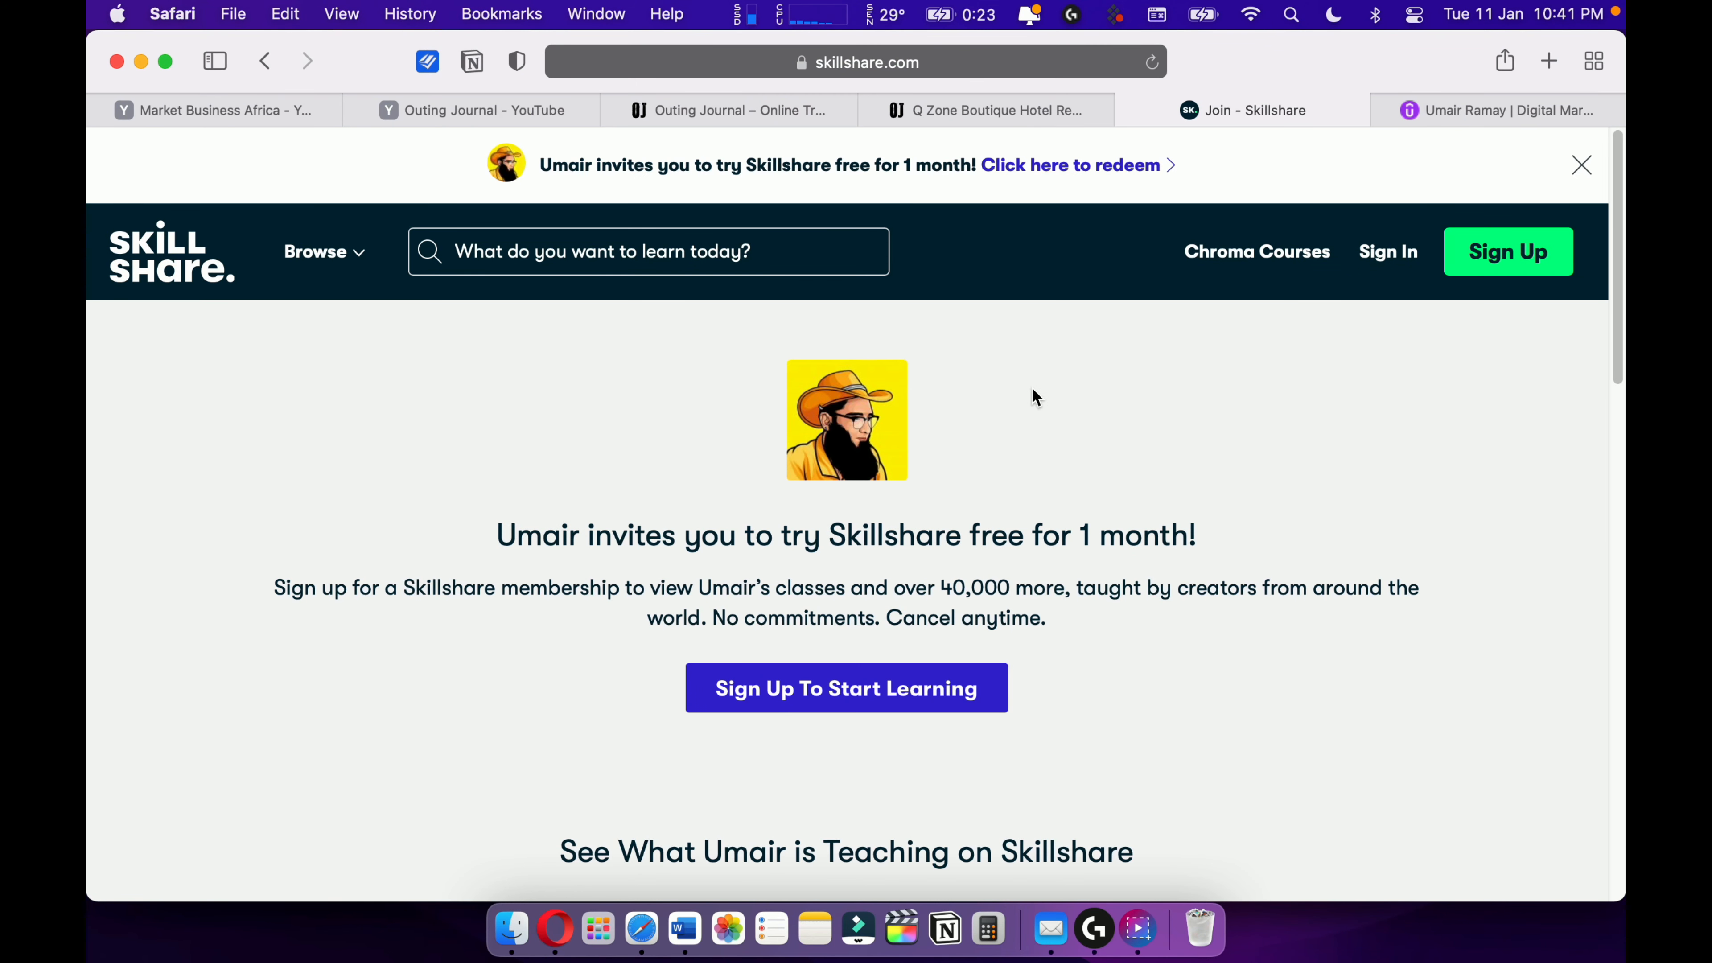
# Browse the Umair Ramay Udemy instructor profile down to its four listed courses.
pyautogui.click(1496, 109)
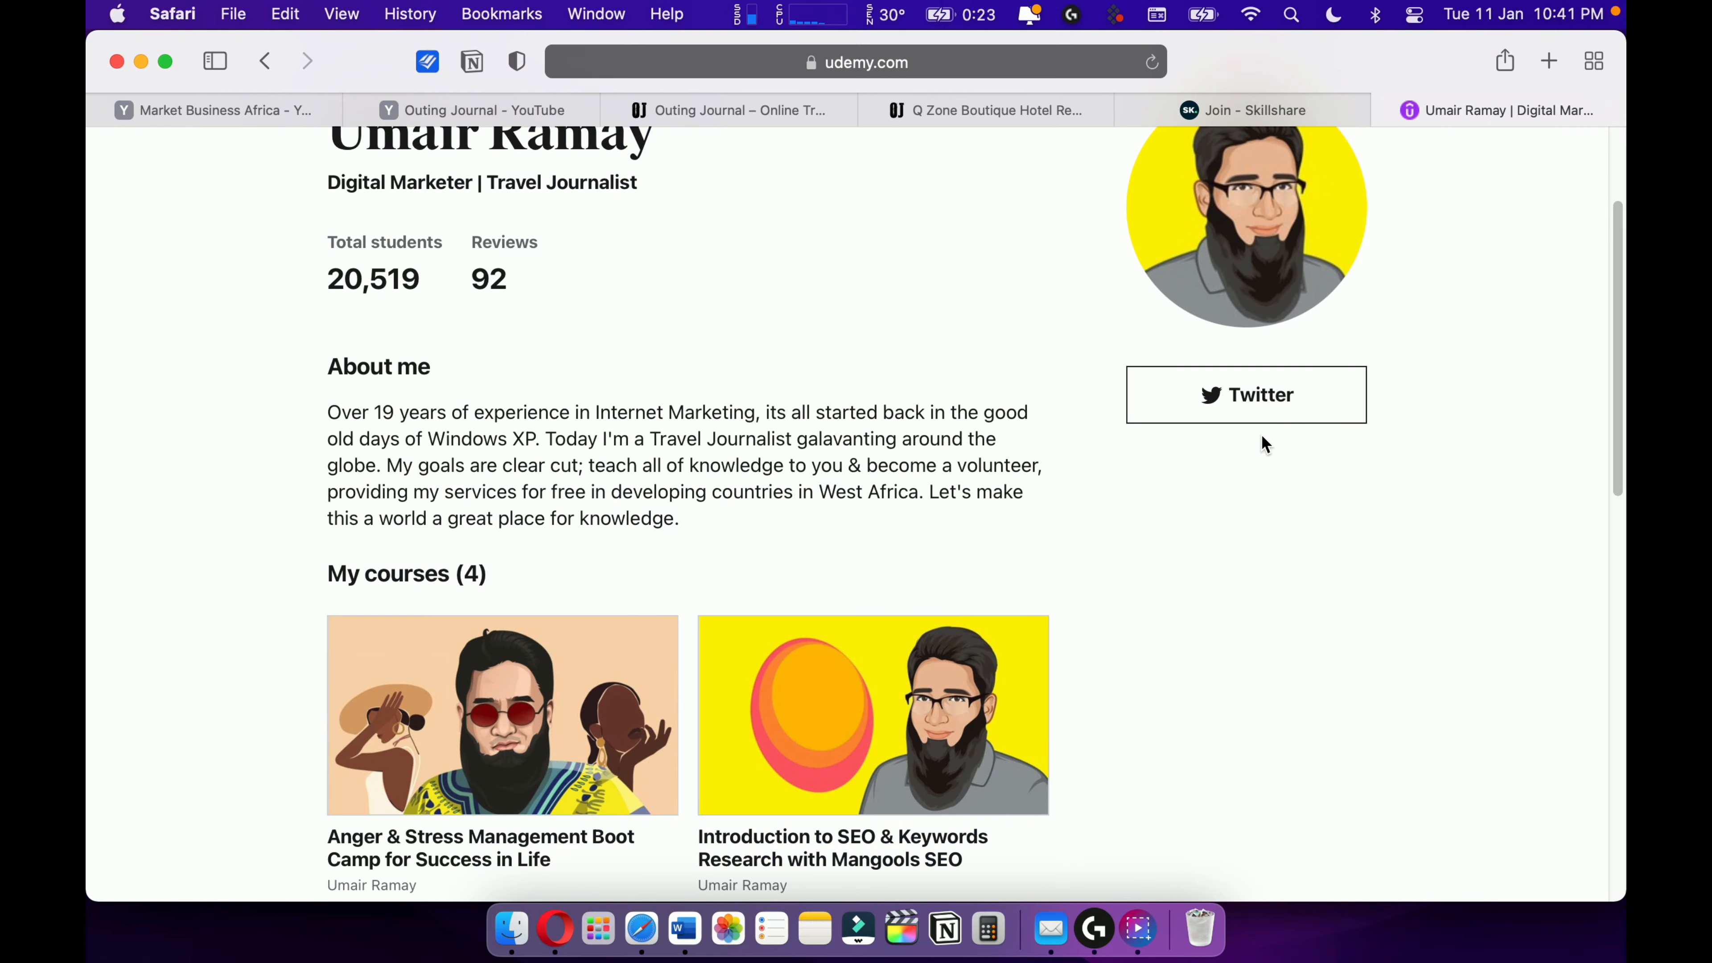
pyautogui.scroll(-3)
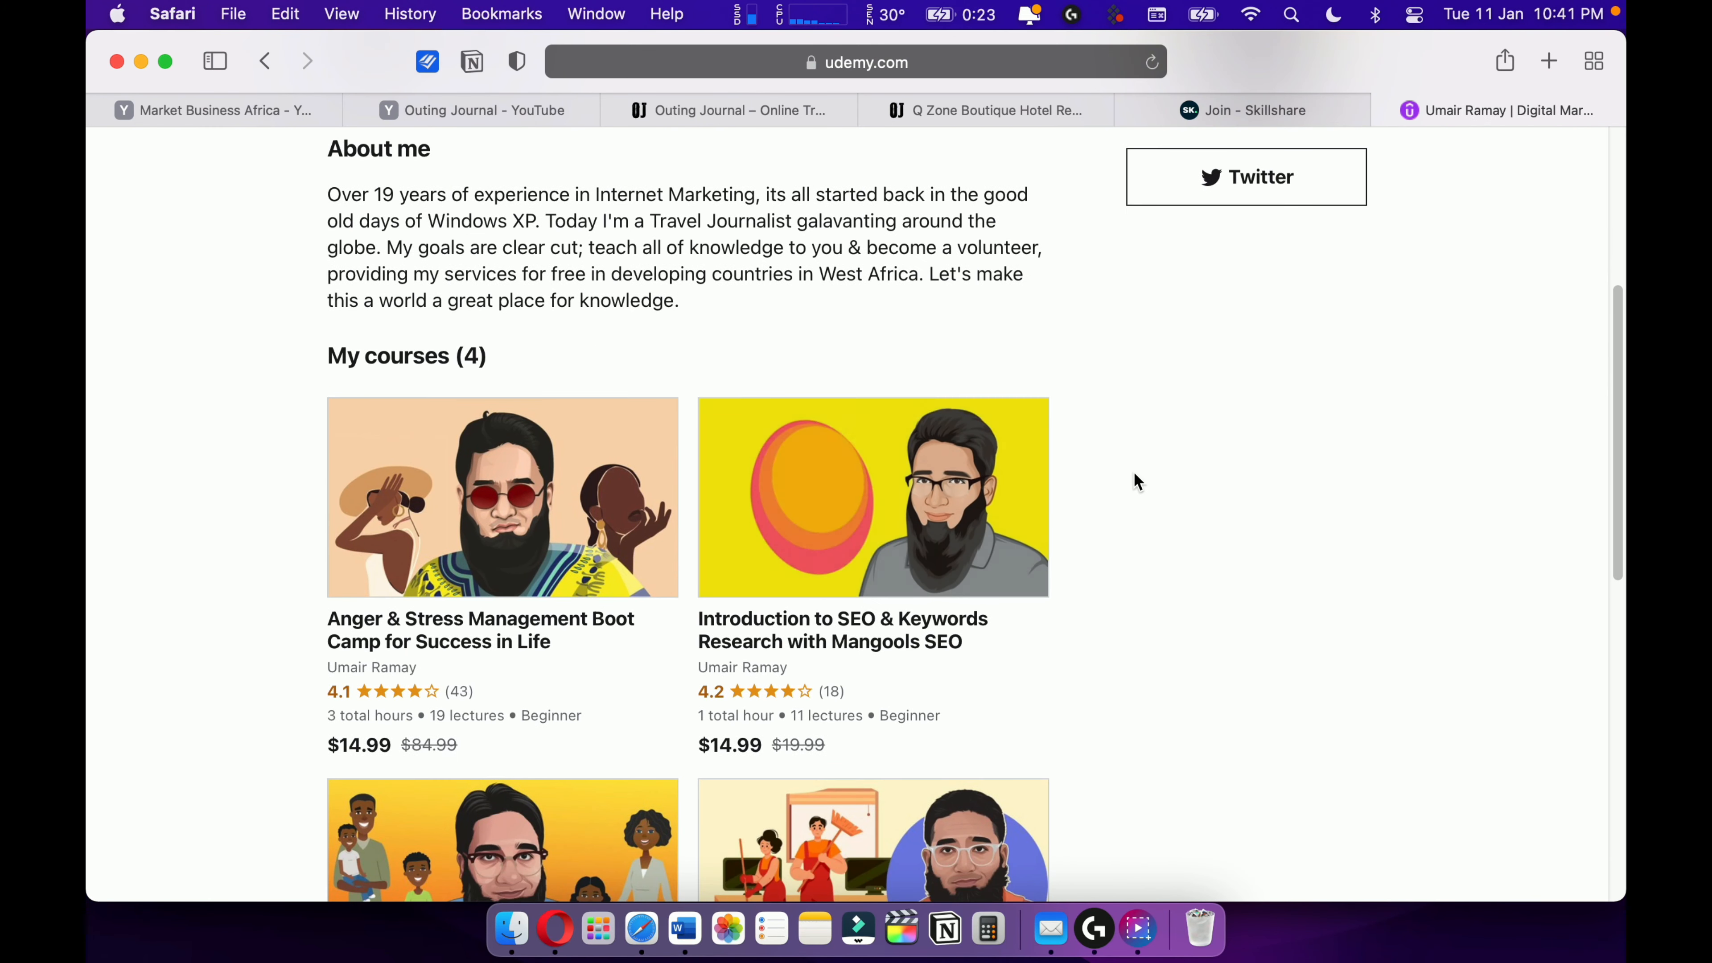
pyautogui.scroll(-3)
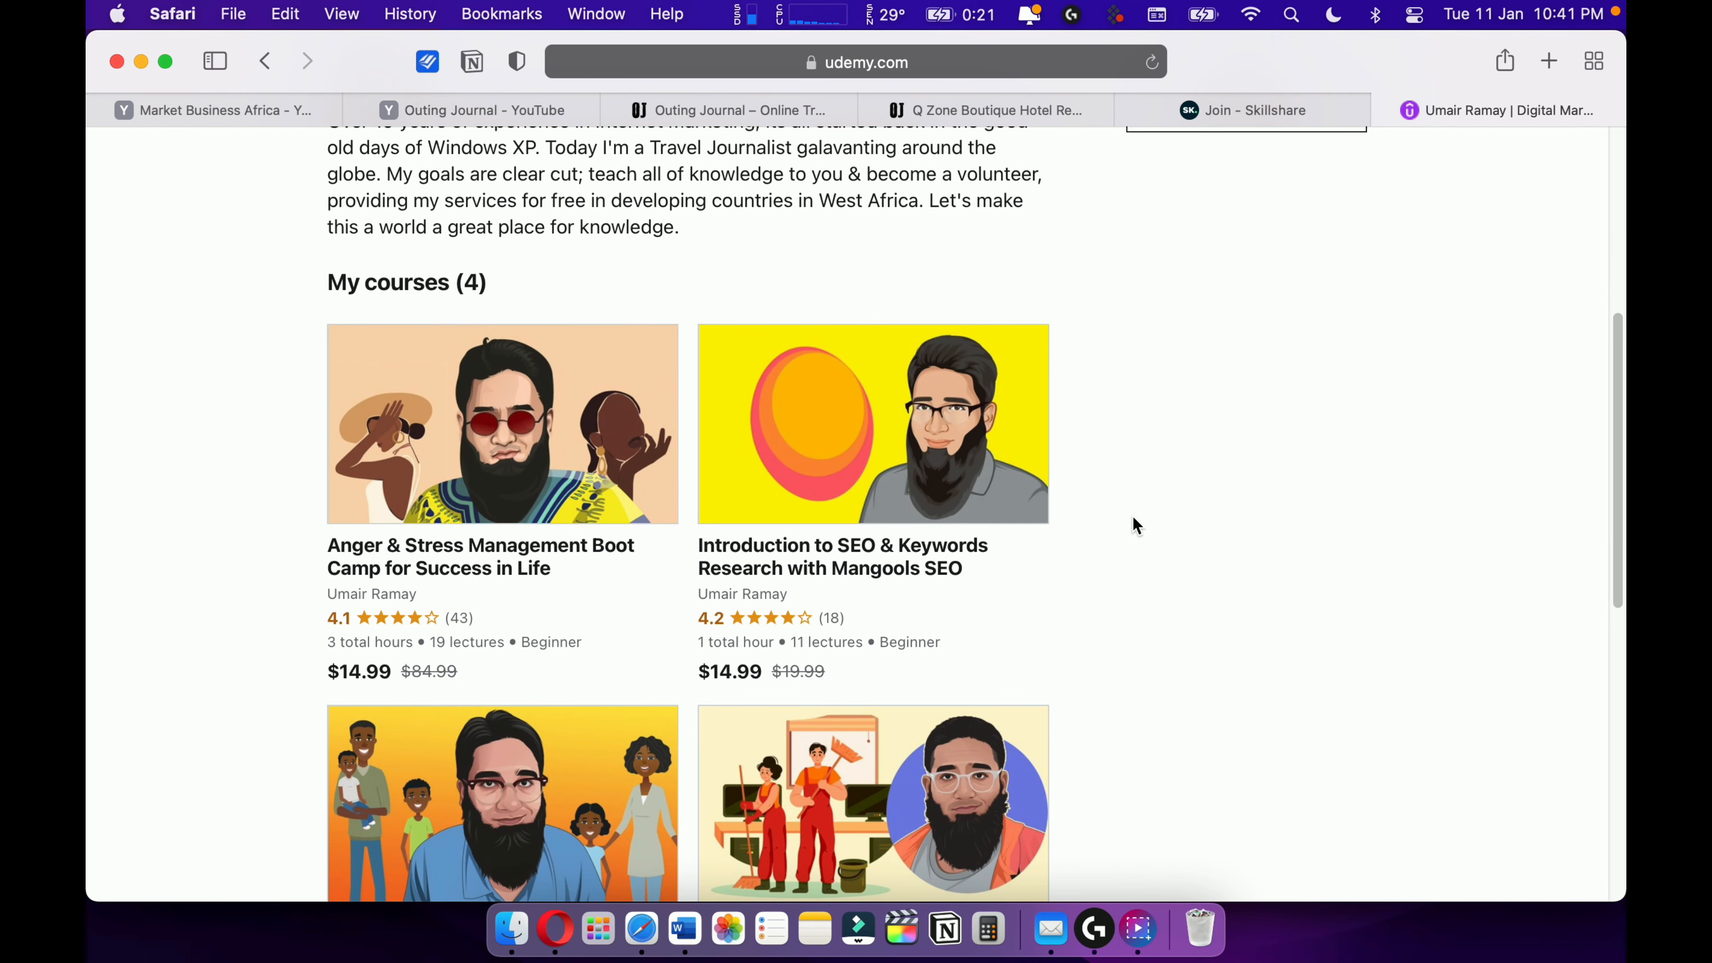
pyautogui.scroll(3)
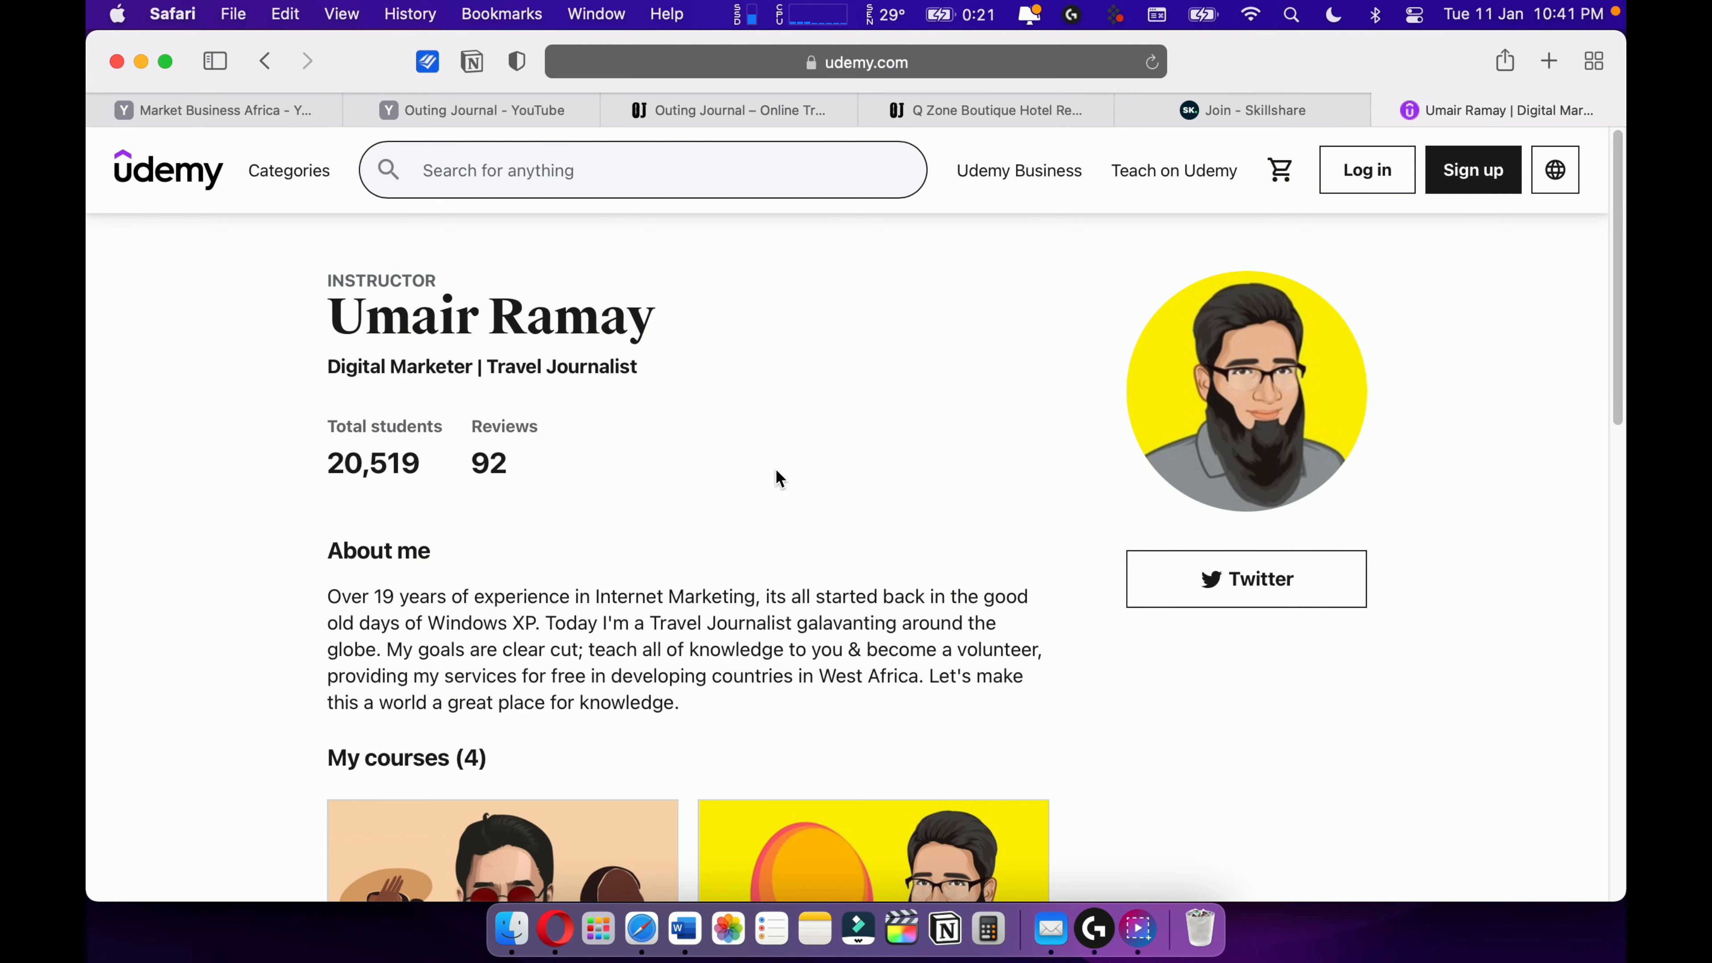
pyautogui.scroll(-3)
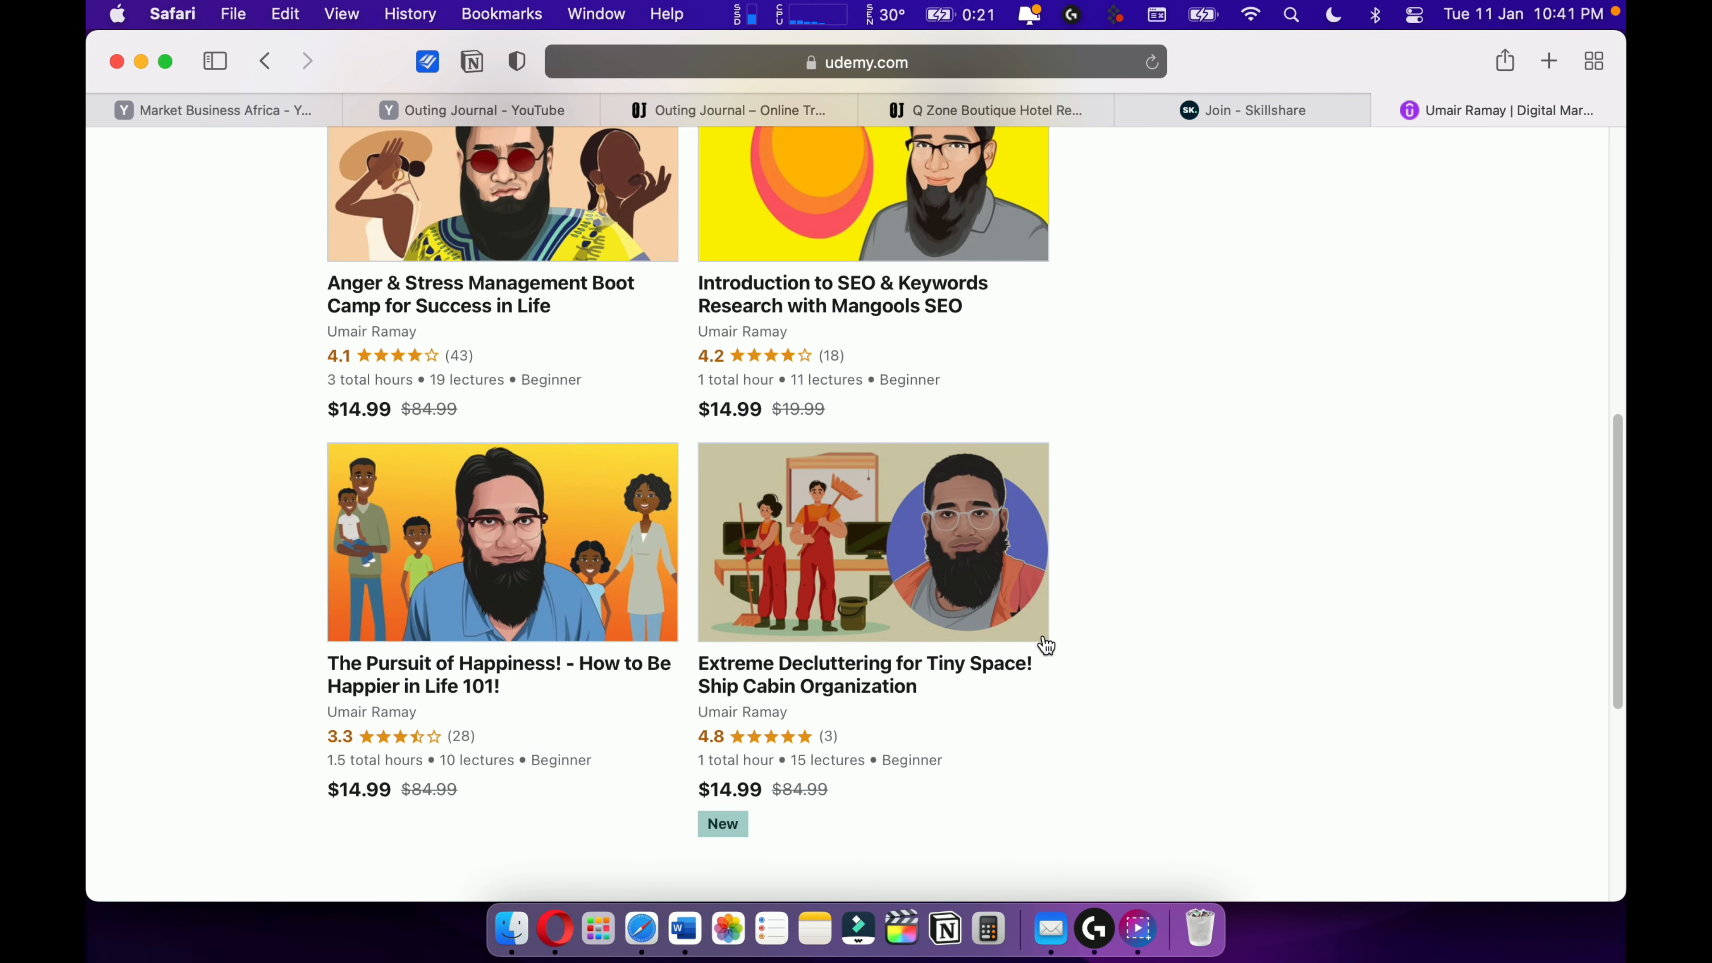
pyautogui.scroll(-3)
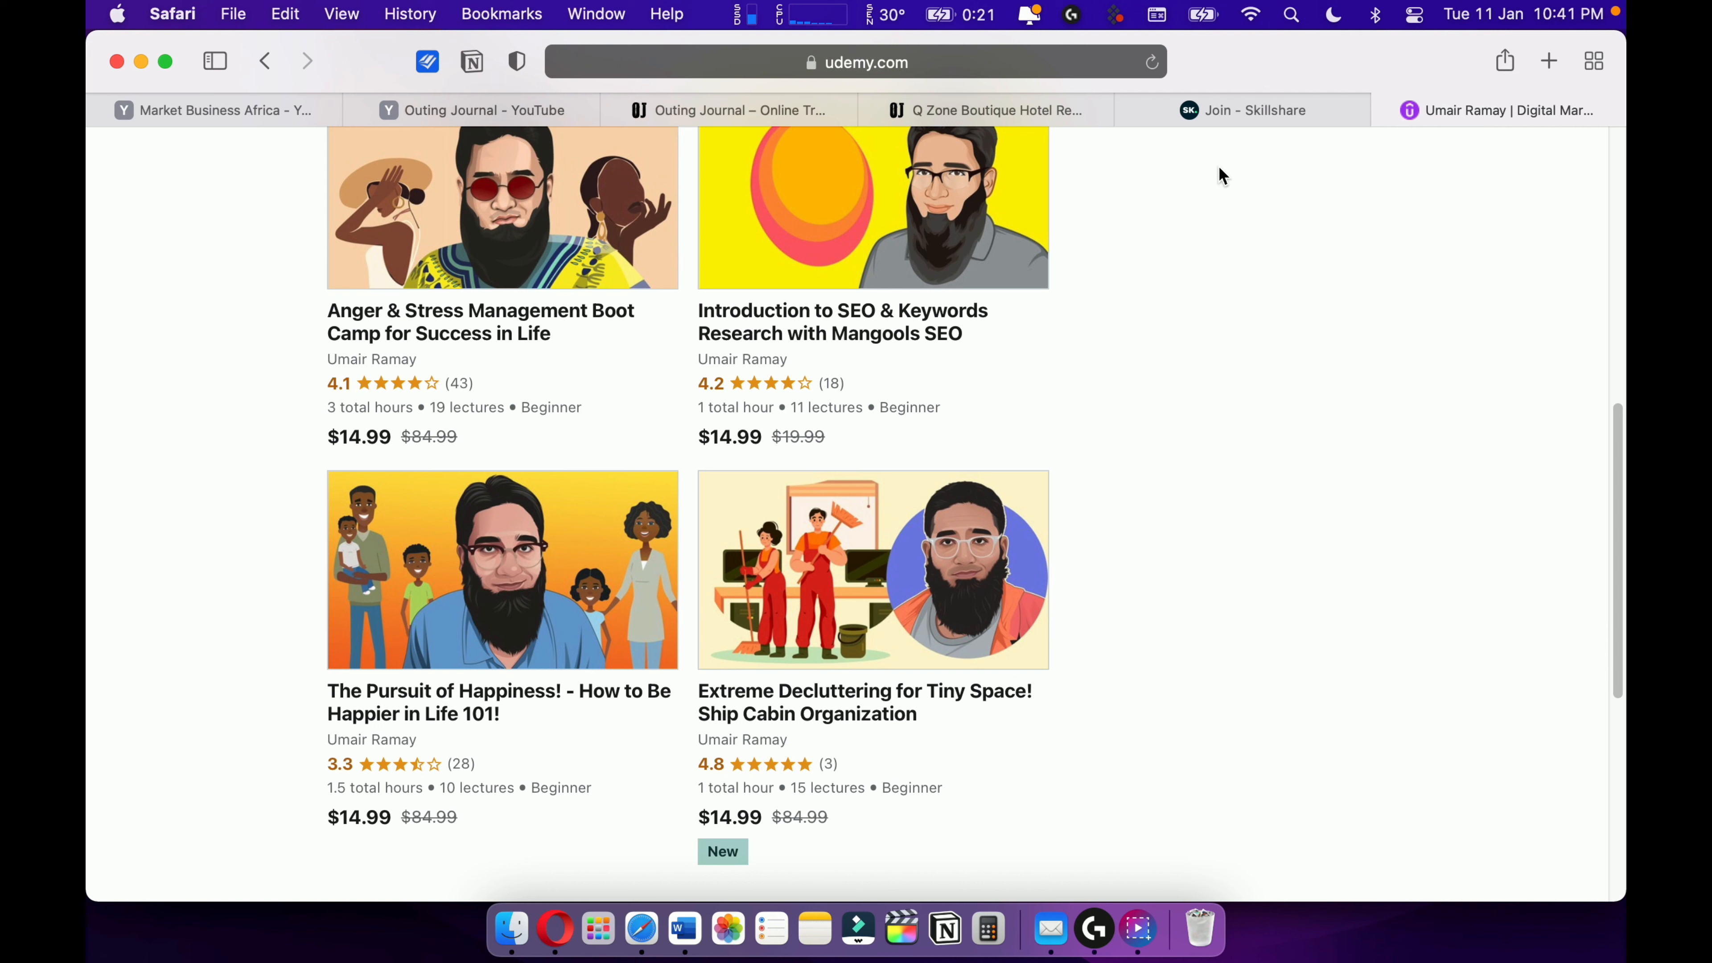
pyautogui.moveTo(1195, 499)
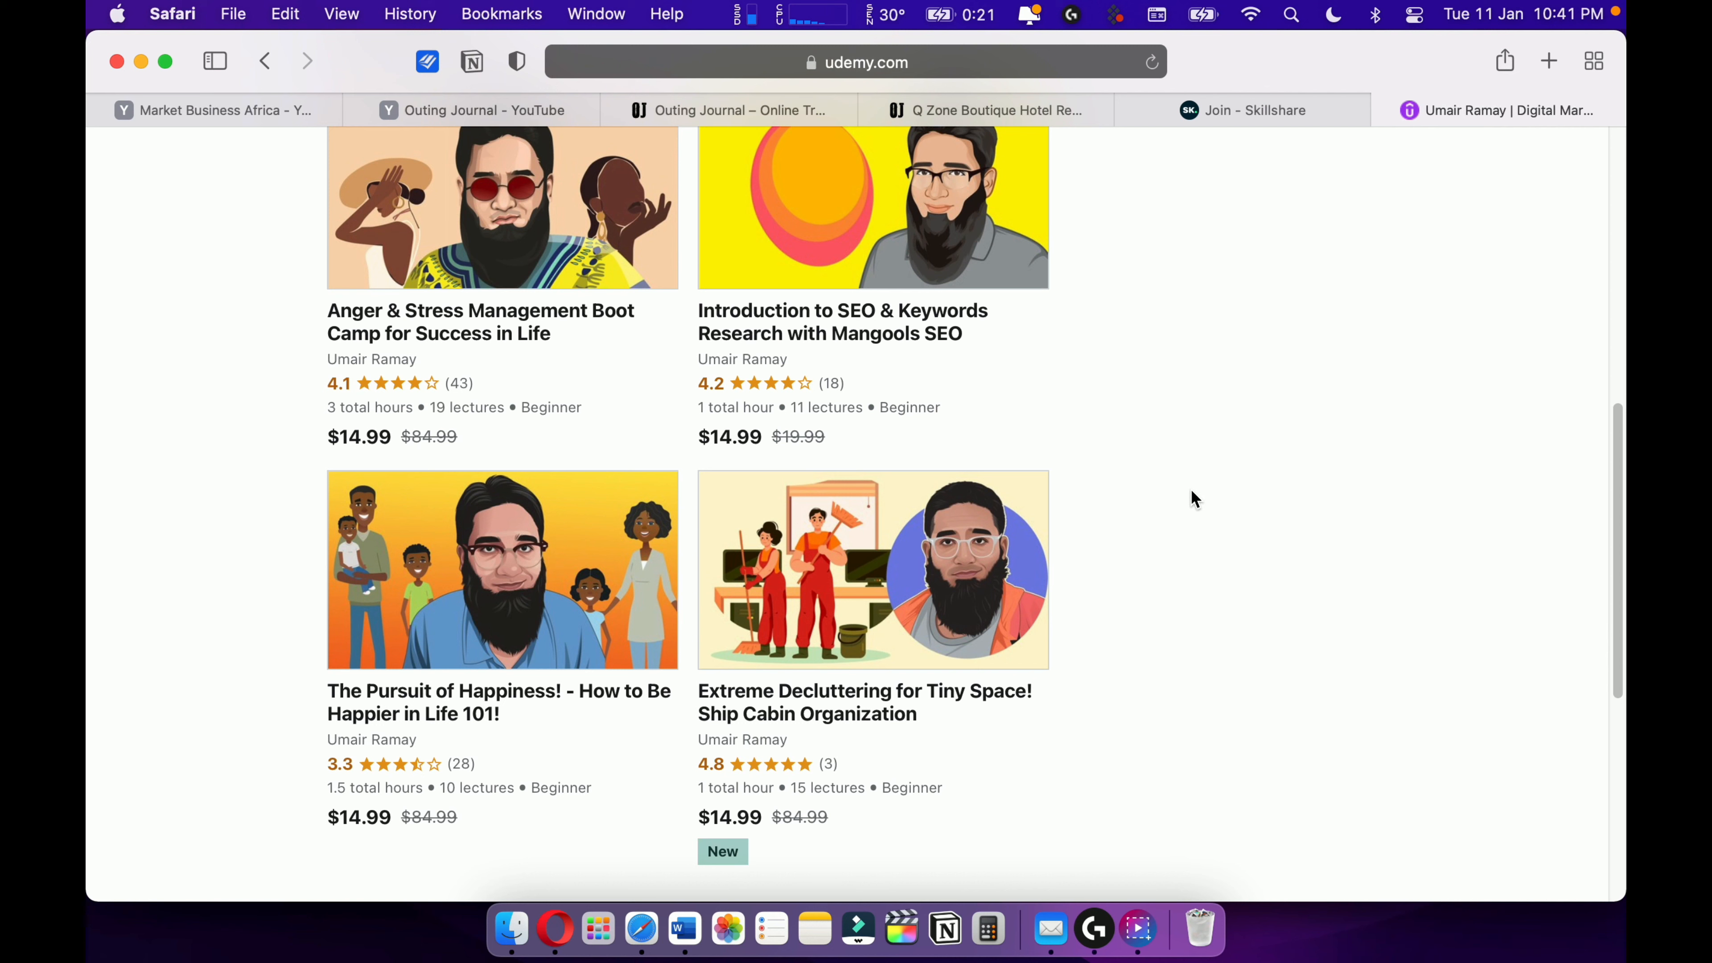